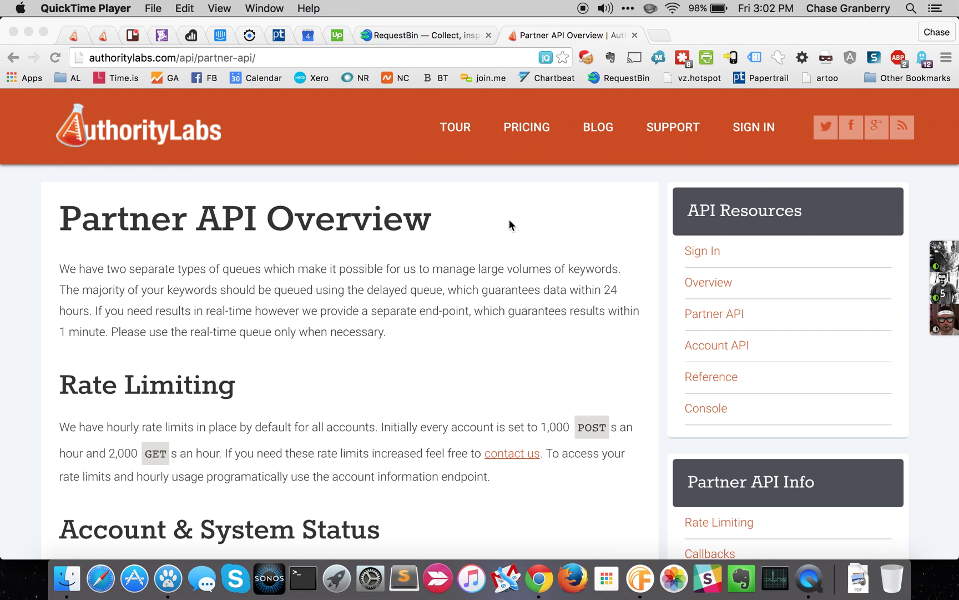
# Scroll the Partner API docs down to the Rate Limiting and Account & System Status sections
pyautogui.scroll(-3)
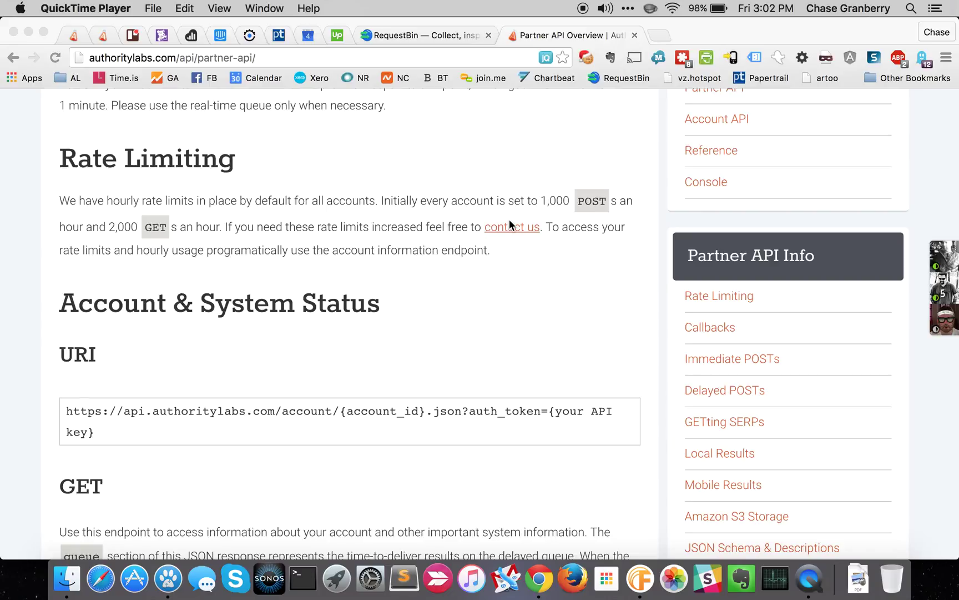
pyautogui.moveTo(224, 522)
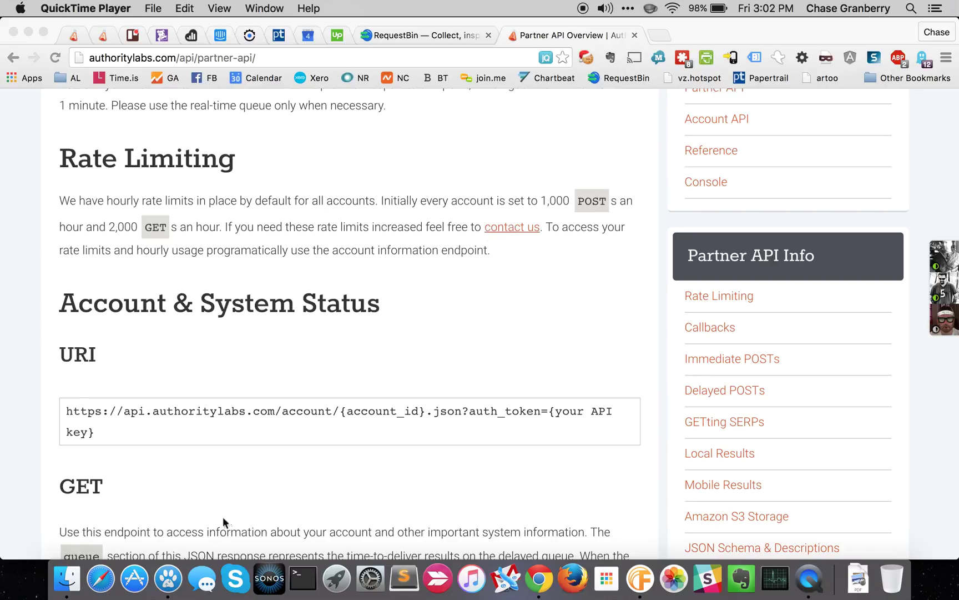
pyautogui.moveTo(168, 579)
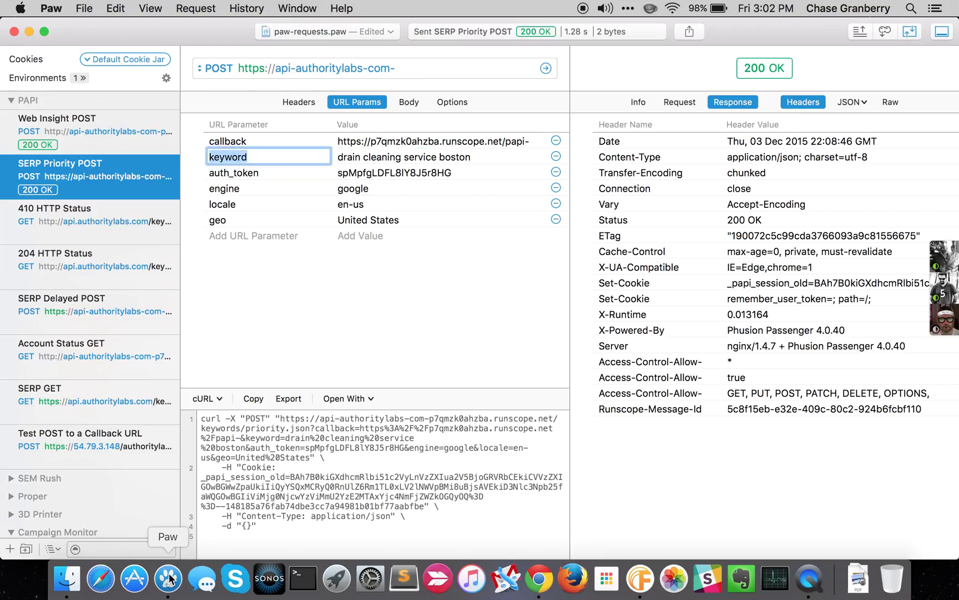
# Inspect the keyword parameter value 'drain cleaning service boston' without changing it
pyautogui.click(404, 156)
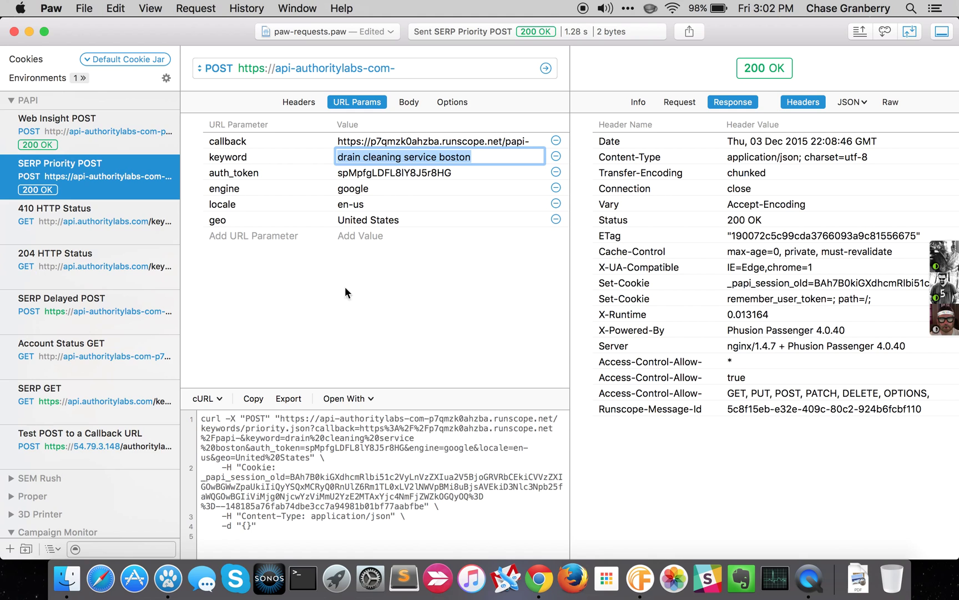
pyautogui.moveTo(360, 290)
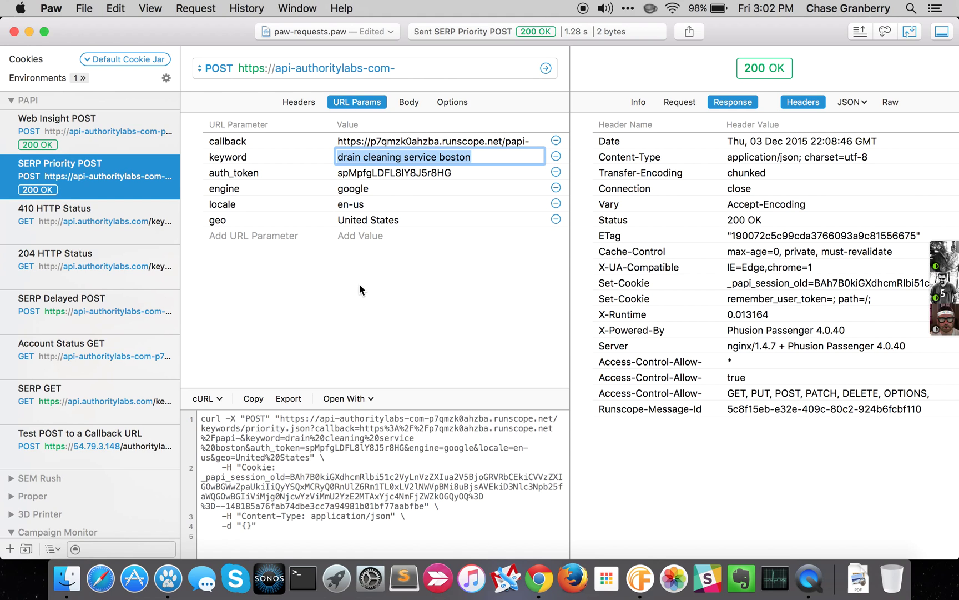
pyautogui.click(369, 278)
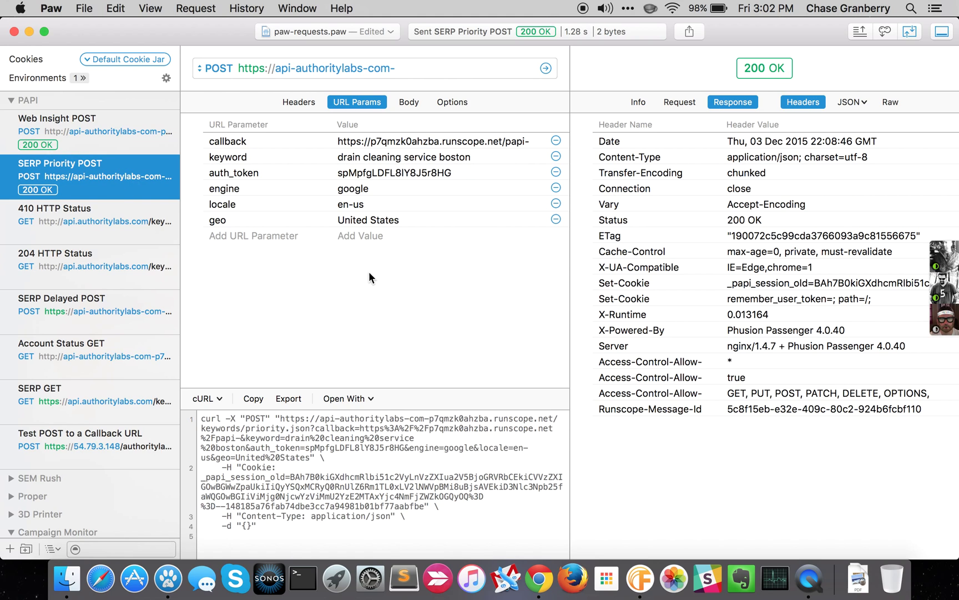
pyautogui.moveTo(394, 329)
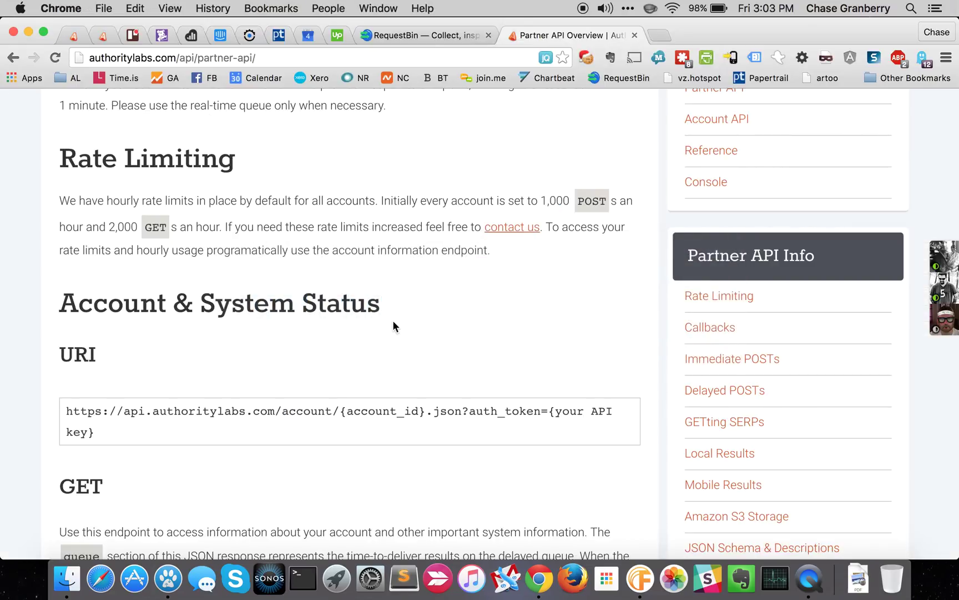
# Switch to the RequestBin tab in Chrome
pyautogui.click(426, 34)
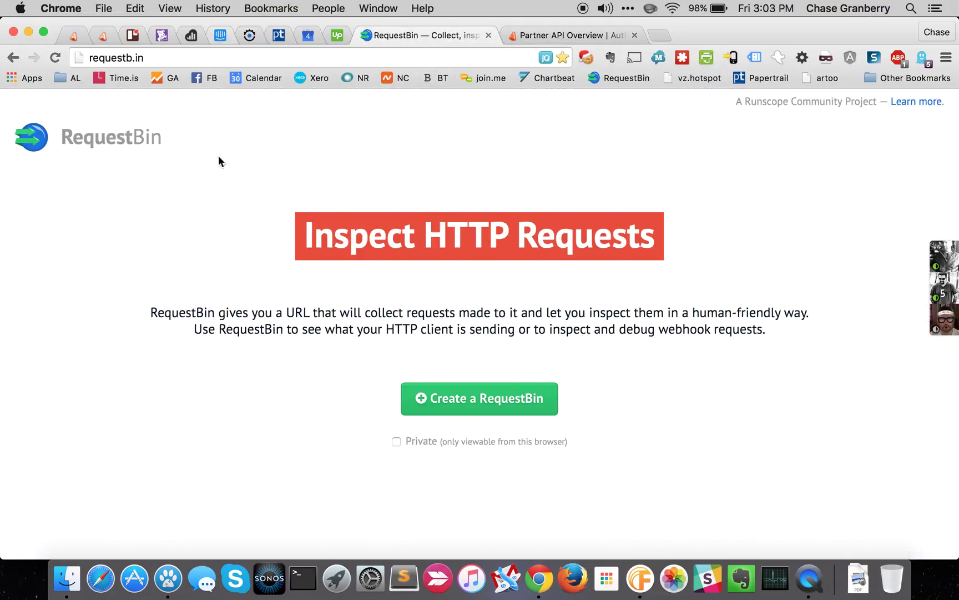
pyautogui.moveTo(241, 192)
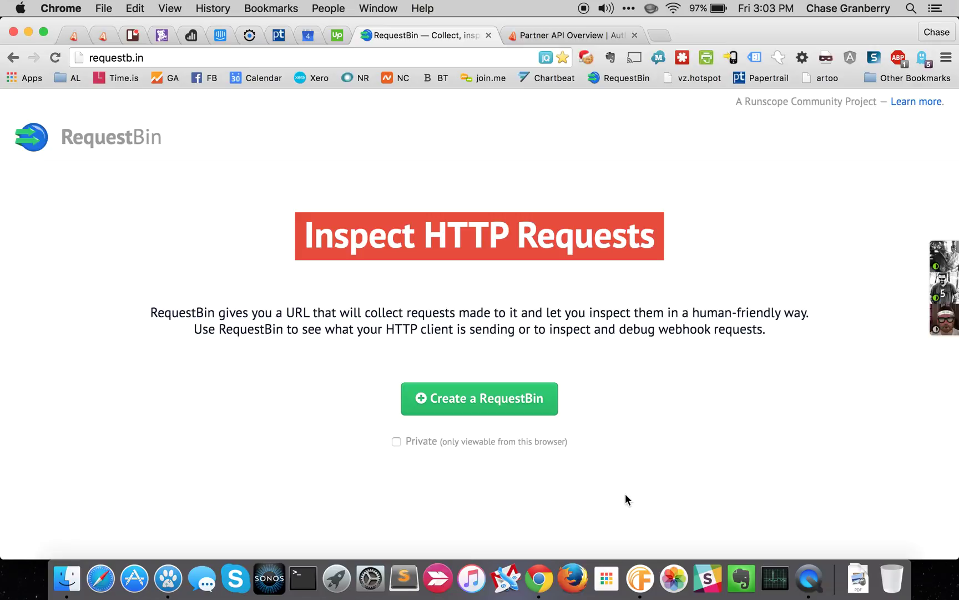
pyautogui.moveTo(498, 420)
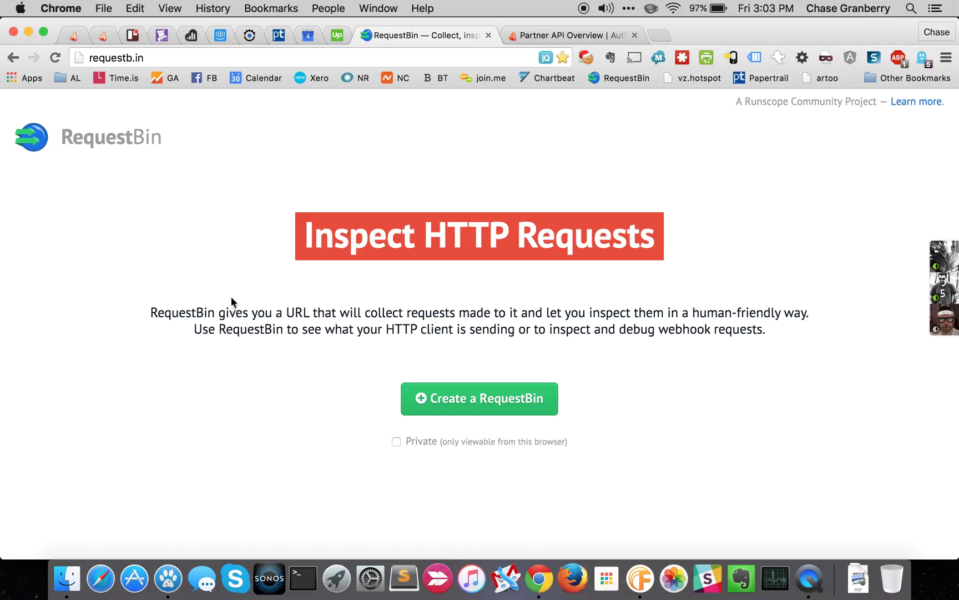
pyautogui.moveTo(726, 469)
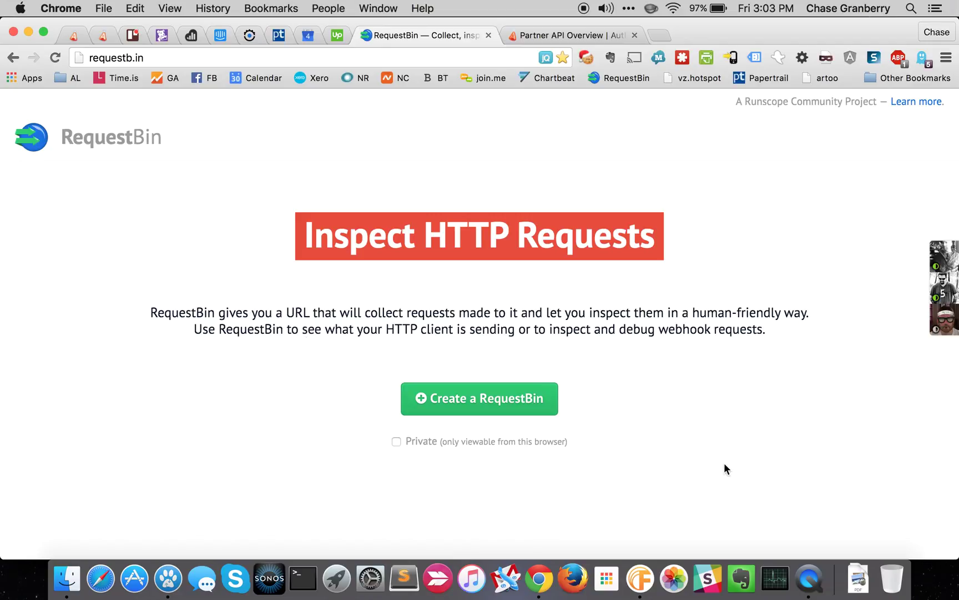
pyautogui.click(492, 399)
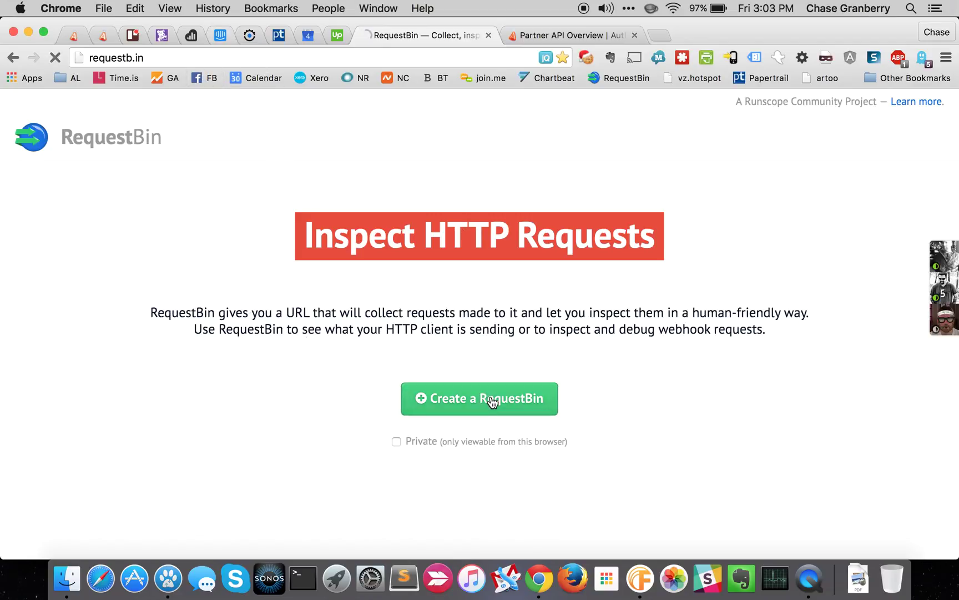
pyautogui.click(493, 399)
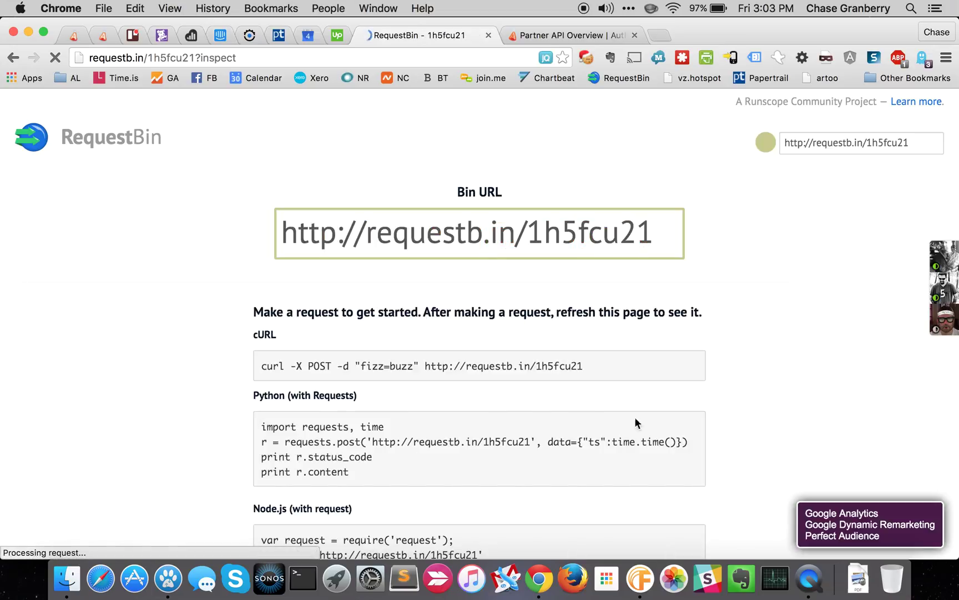
pyautogui.tripleClick(473, 233)
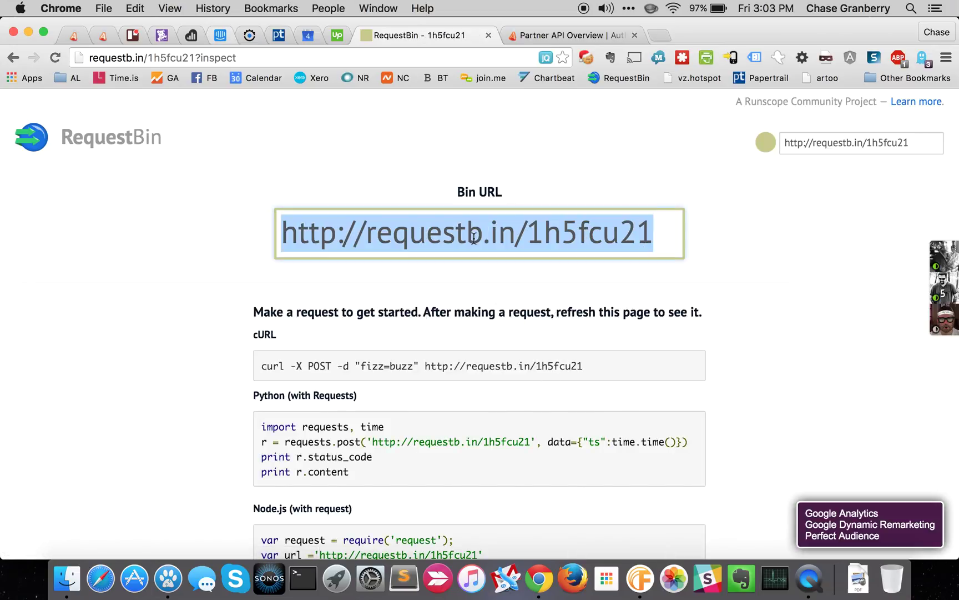
pyautogui.moveTo(470, 579)
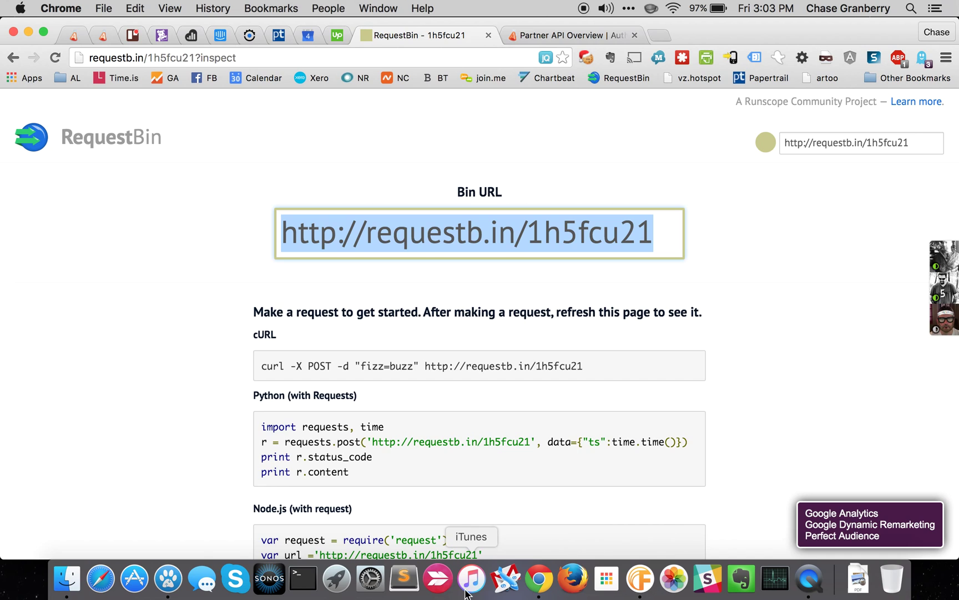
pyautogui.click(469, 584)
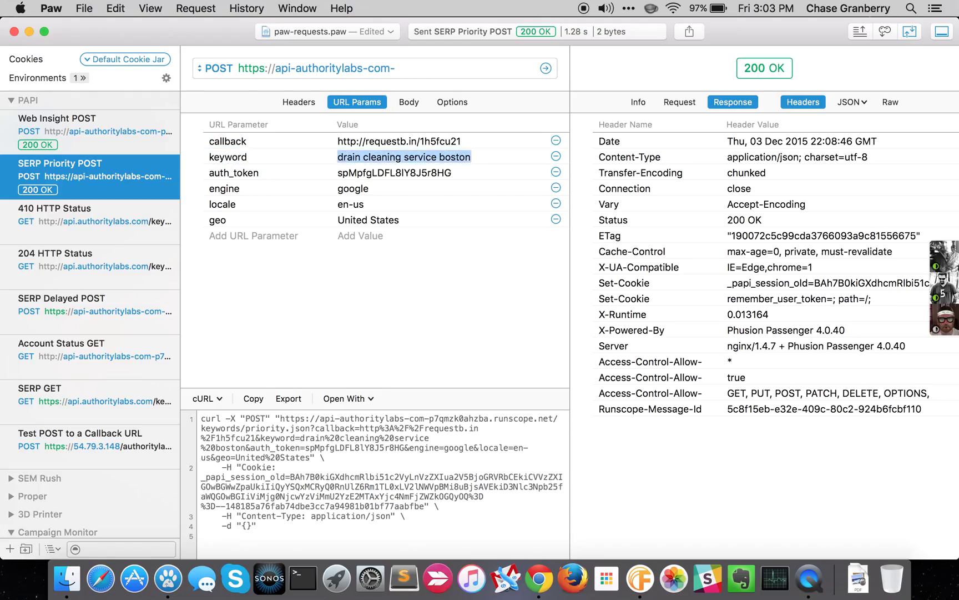
# Start editing the keyword value 'drain cleaning service boston' in URL Params
pyautogui.click(404, 157)
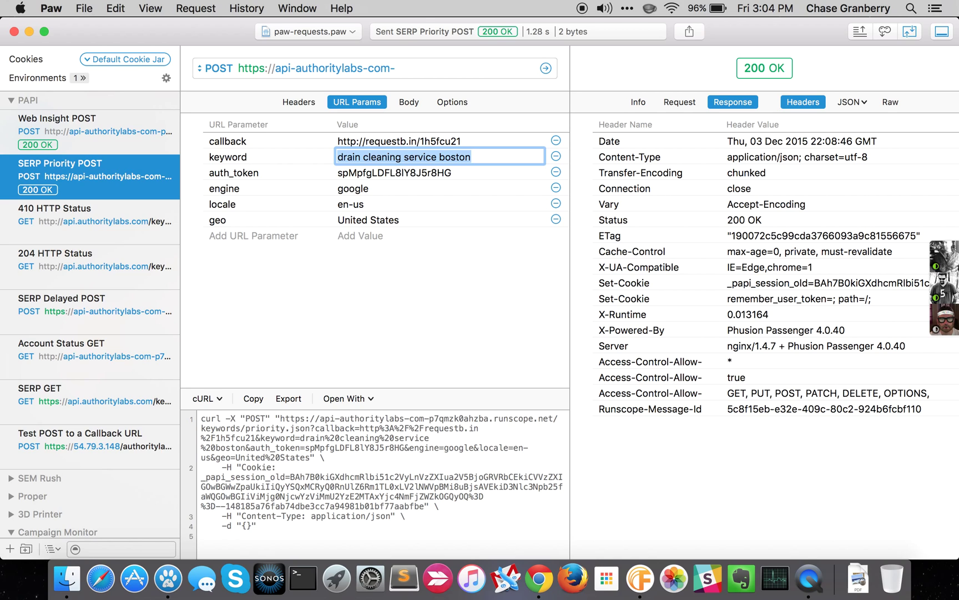
# Change the keyword to 'audi dealer' and the geo value to 'Scottsdale, AZ'
pyautogui.write('audi dealer')
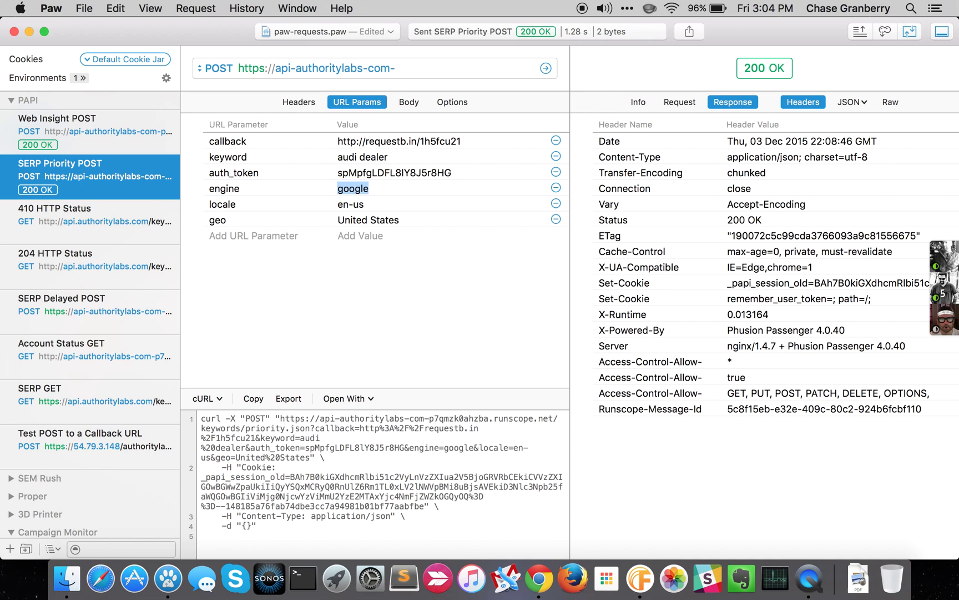
pyautogui.click(222, 204)
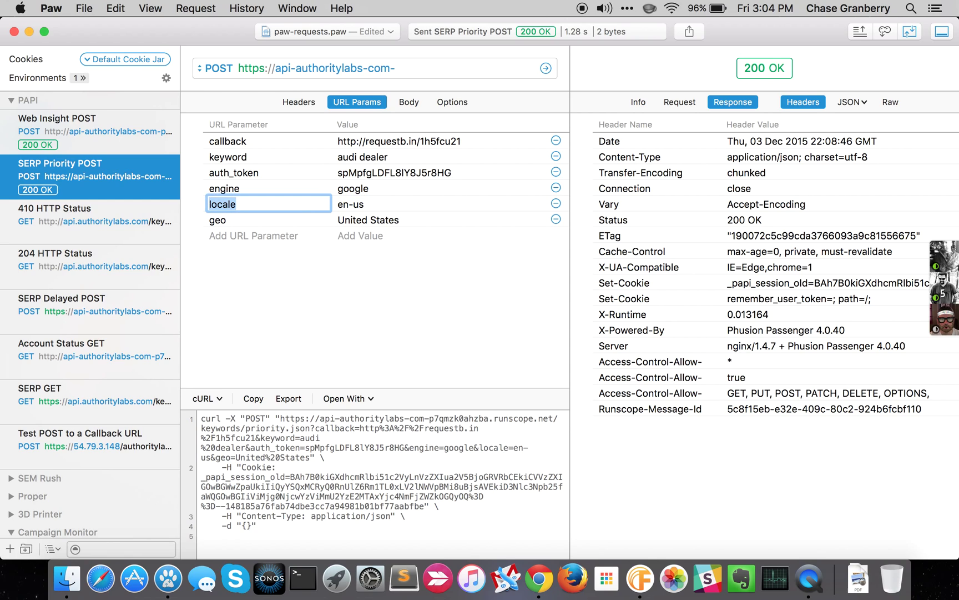
pyautogui.click(217, 220)
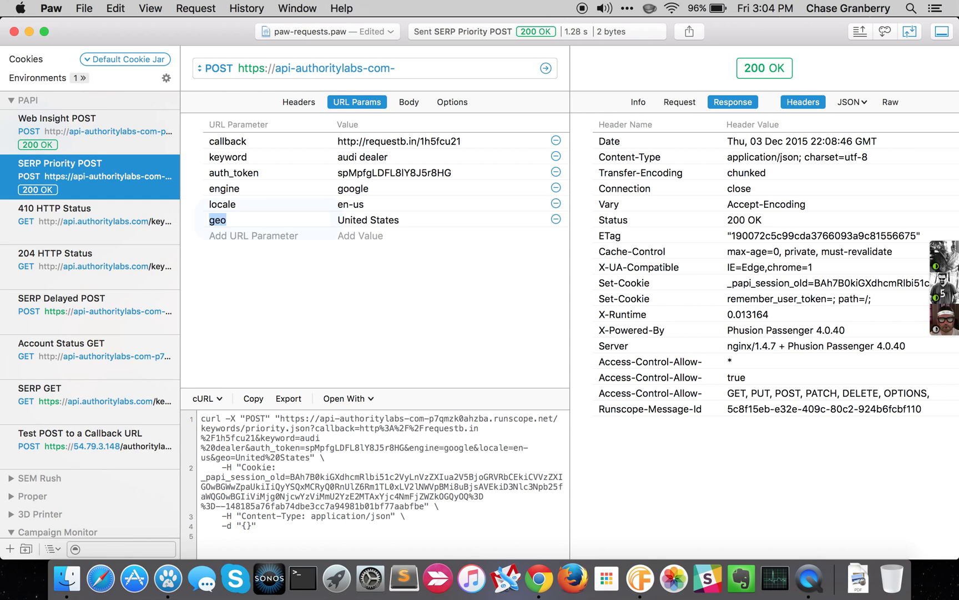
pyautogui.click(390, 220)
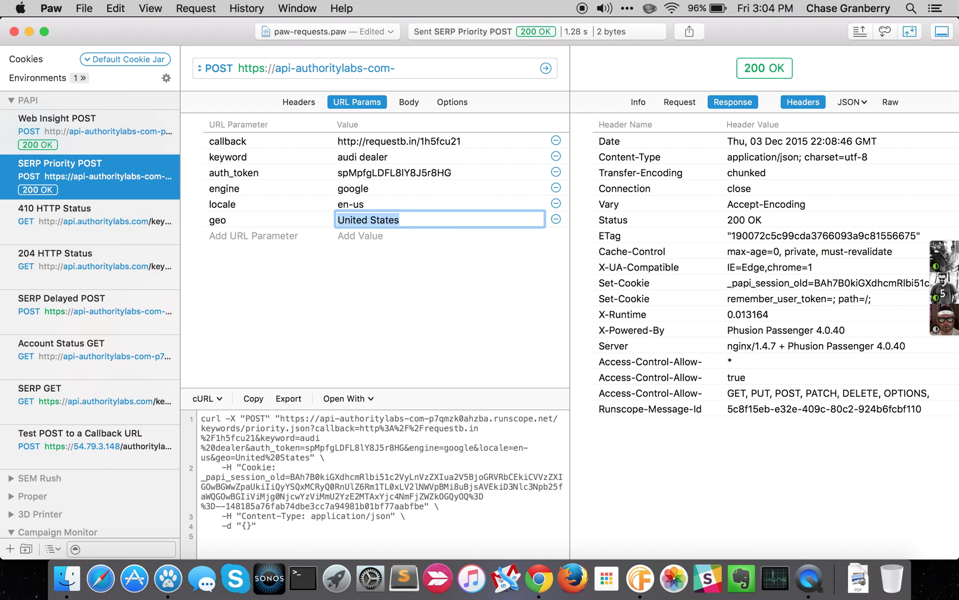
pyautogui.write('Sc')
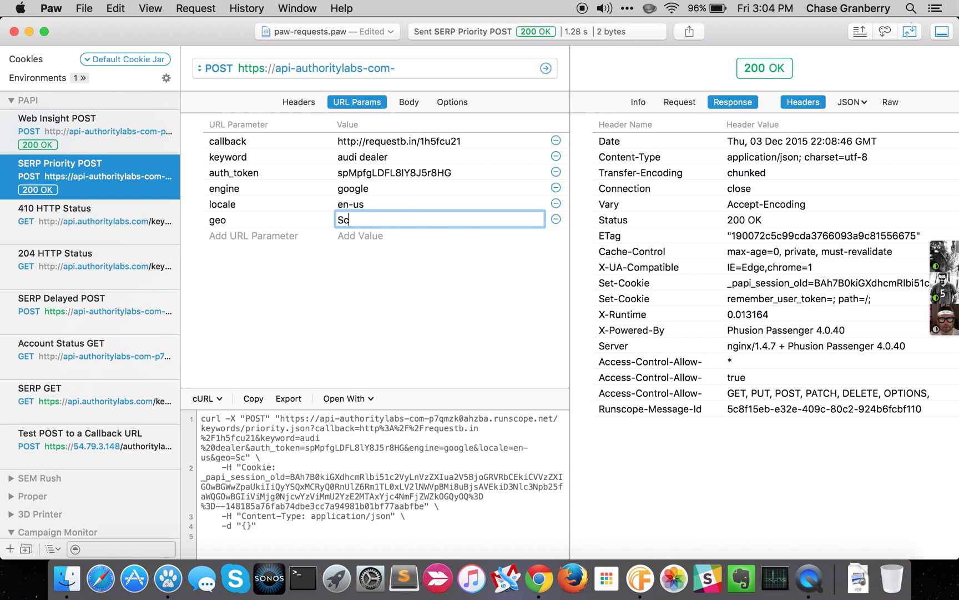
pyautogui.write('ottsd')
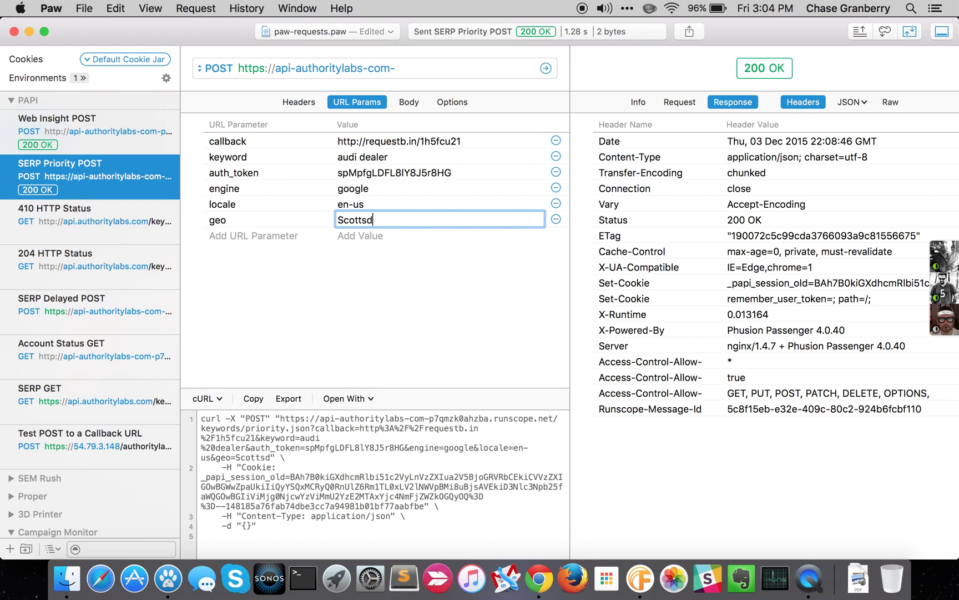
pyautogui.write('ale, AZ')
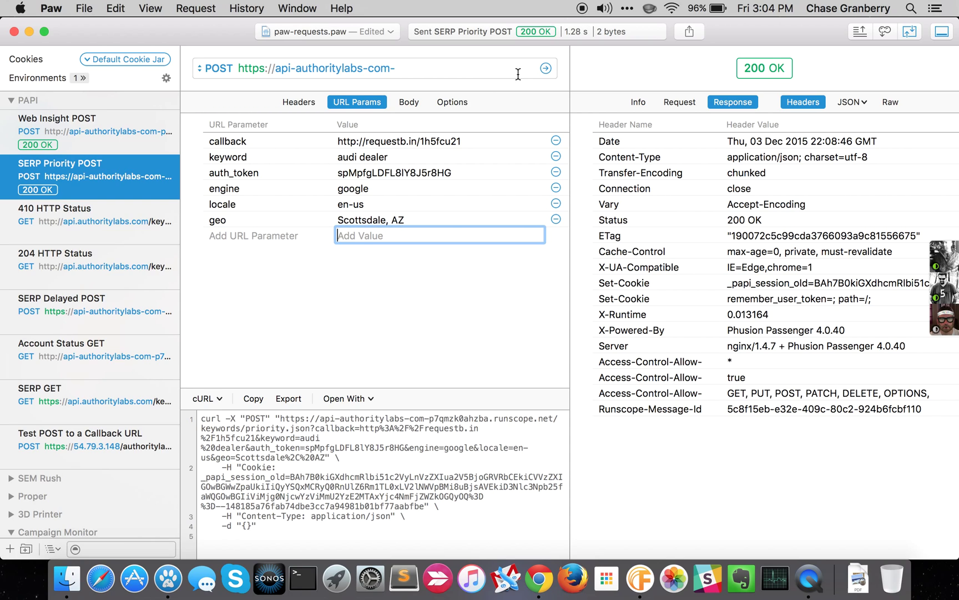
pyautogui.moveTo(545, 68)
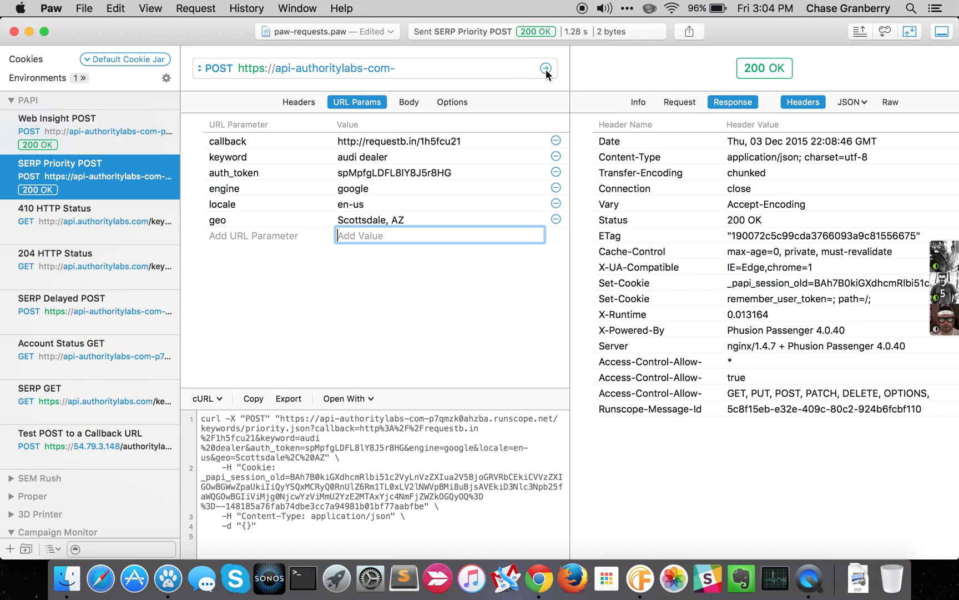
# Resend the updated request and inspect the sent request's headers and full URL
pyautogui.click(546, 68)
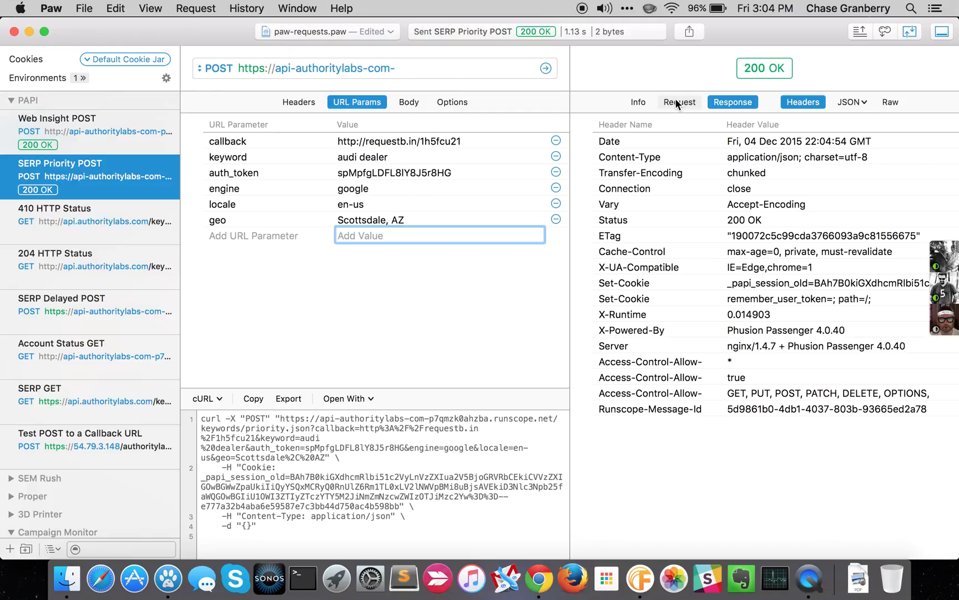
pyautogui.click(680, 102)
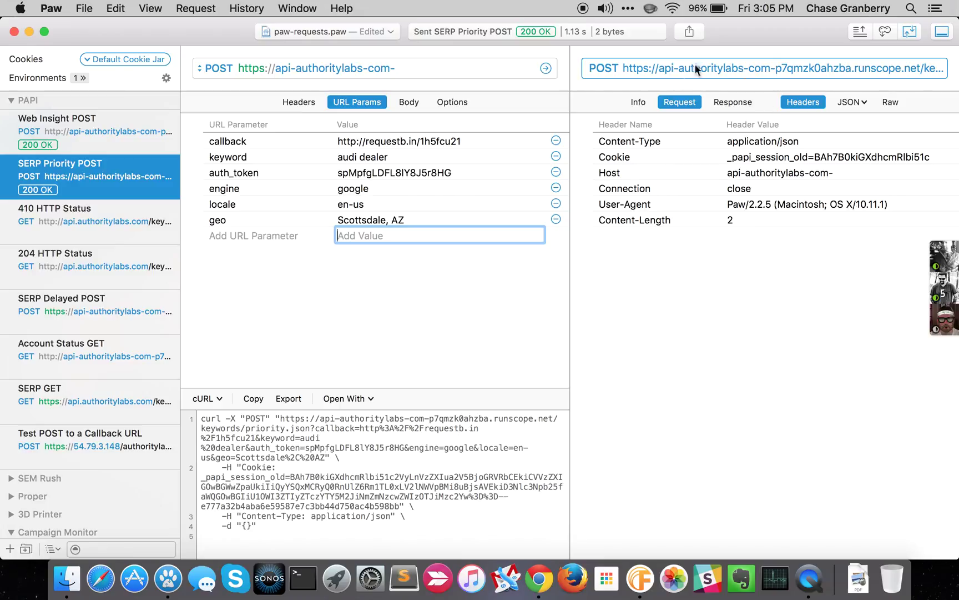
pyautogui.click(367, 68)
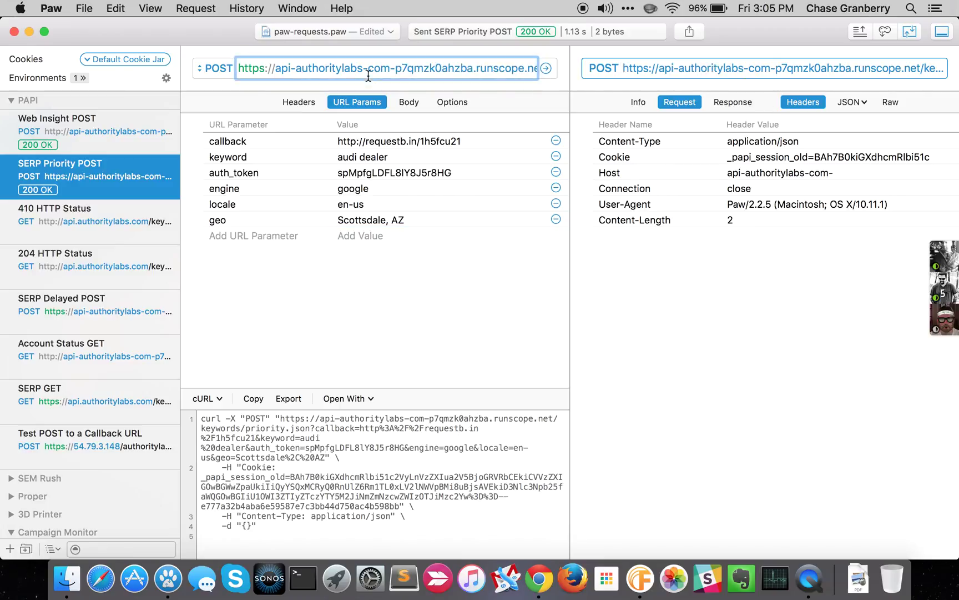
pyautogui.moveTo(739, 64)
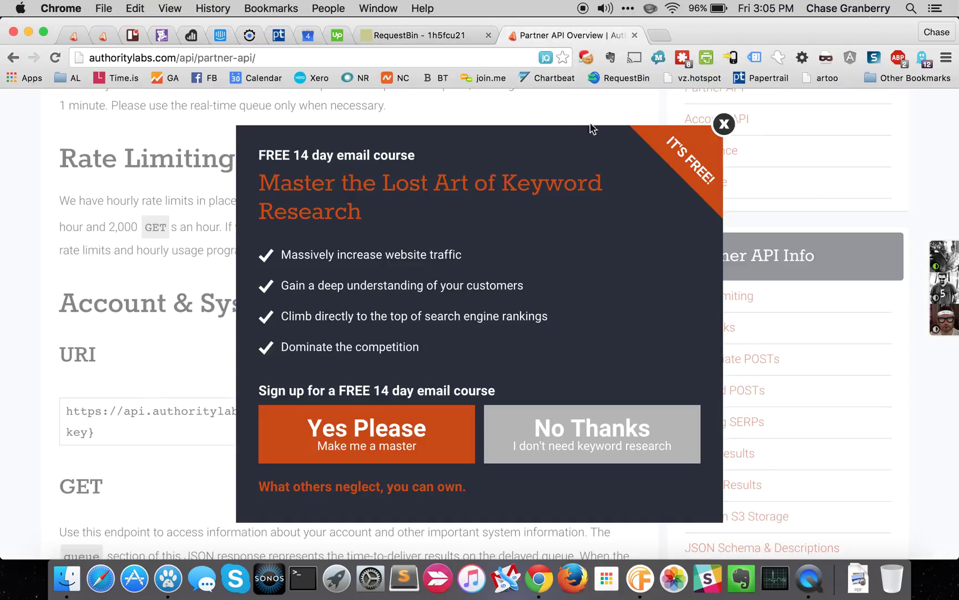
# Dismiss the email course pop-up and scroll down to the Callbacks section
pyautogui.click(723, 124)
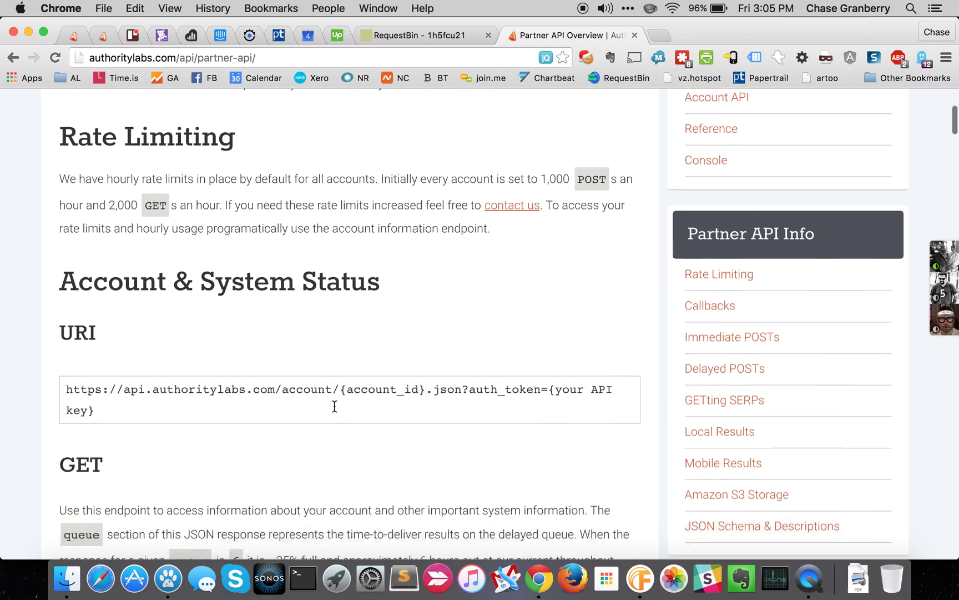
pyautogui.scroll(-3)
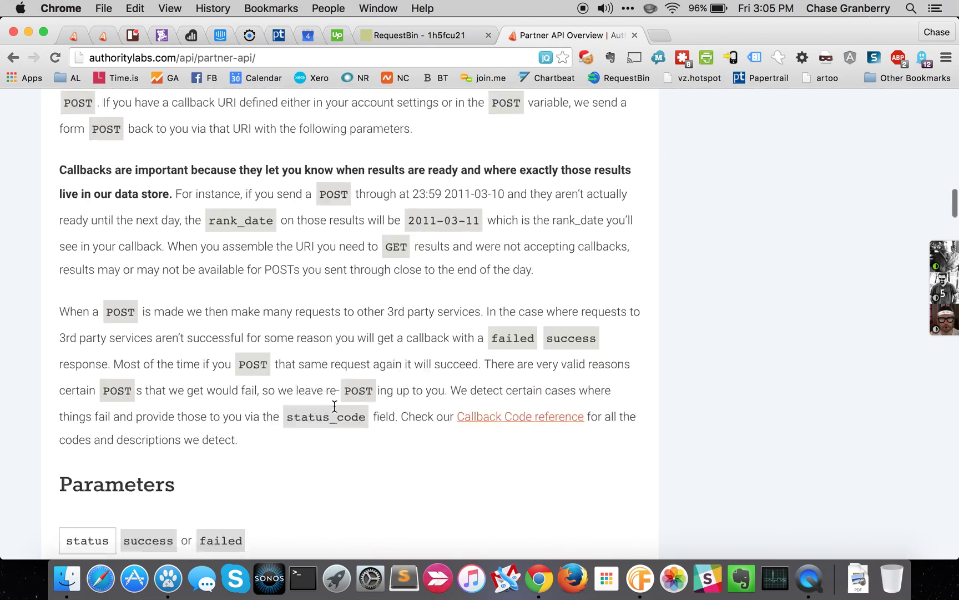
pyautogui.scroll(-3)
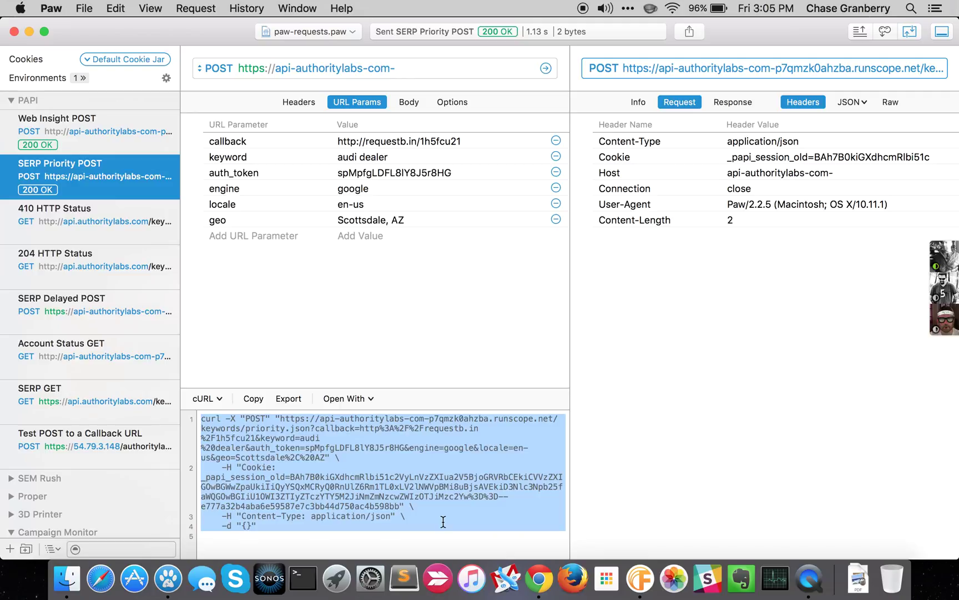
pyautogui.moveTo(646, 132)
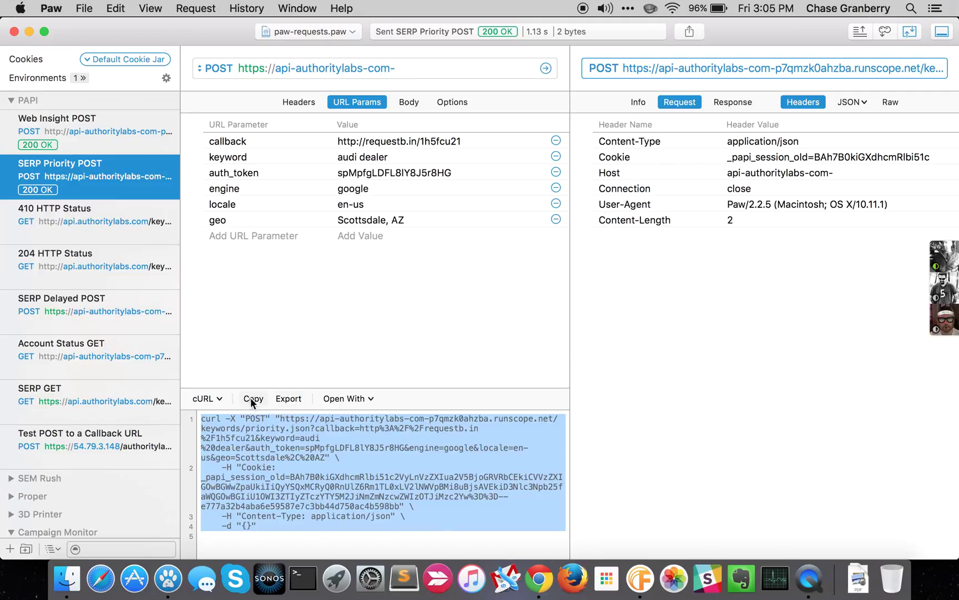
# Copy the cURL command and switch the code generator to Ruby (Net::HTTP)
pyautogui.click(203, 399)
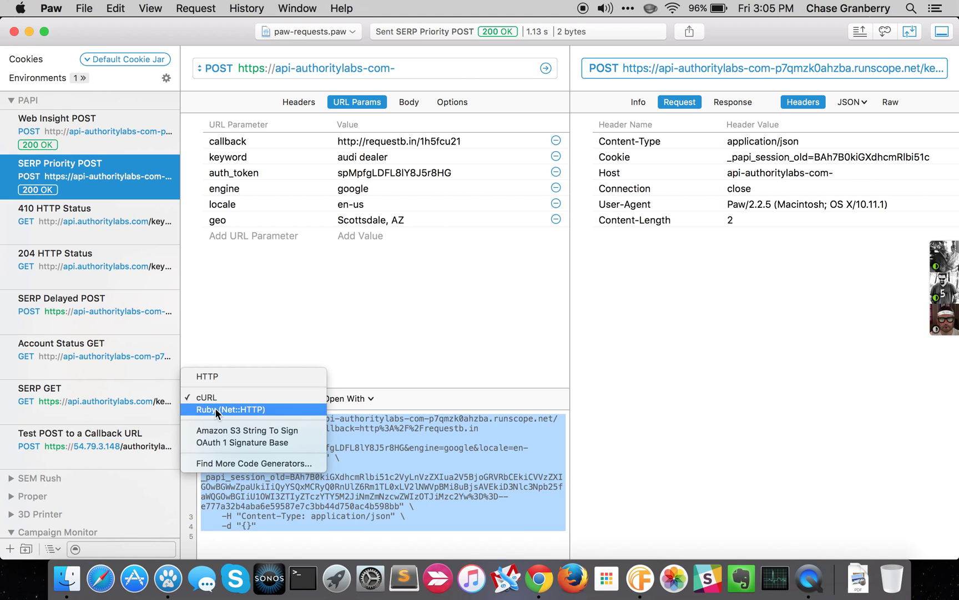
pyautogui.click(232, 409)
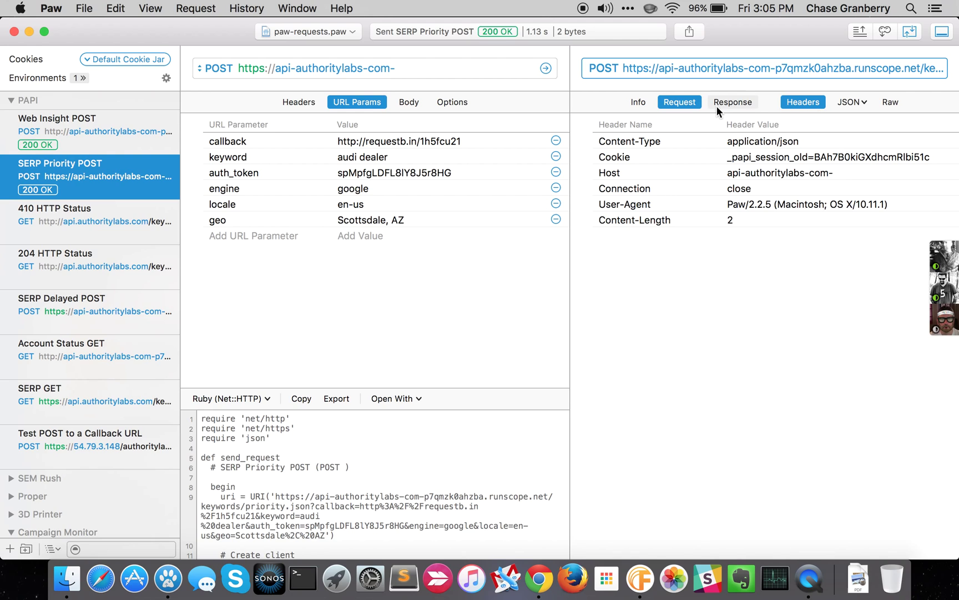
pyautogui.click(733, 103)
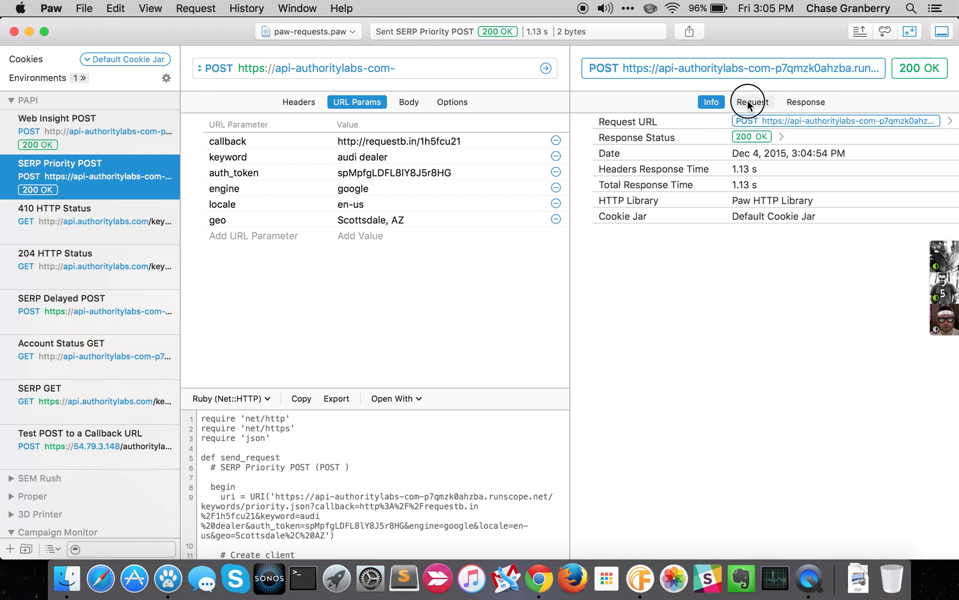
# Return to the response headers showing Status 200 OK
pyautogui.click(733, 102)
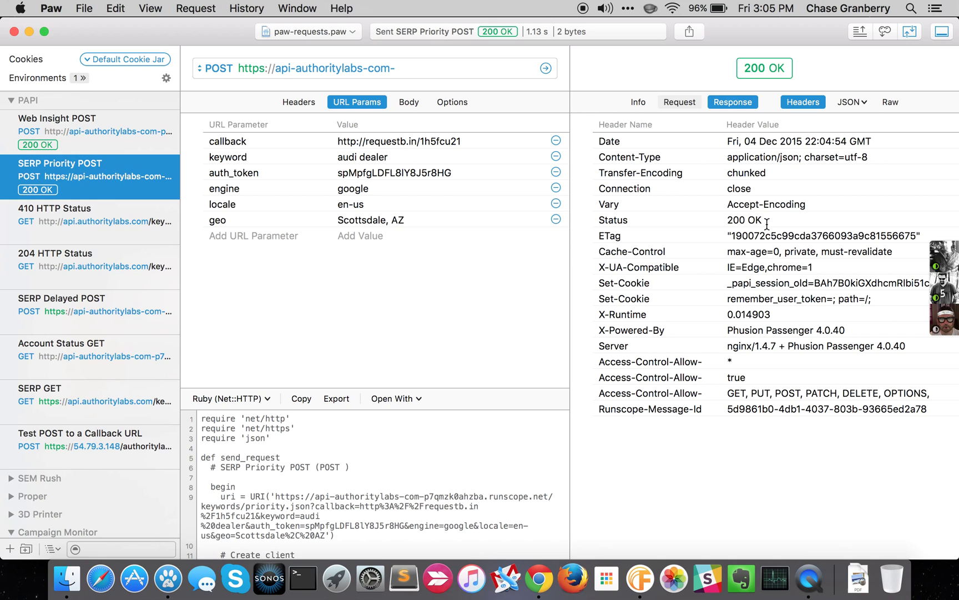
# Show the POST response body as a JSON tree: status OK, google_time 1, post_count 1
pyautogui.doubleClick(745, 220)
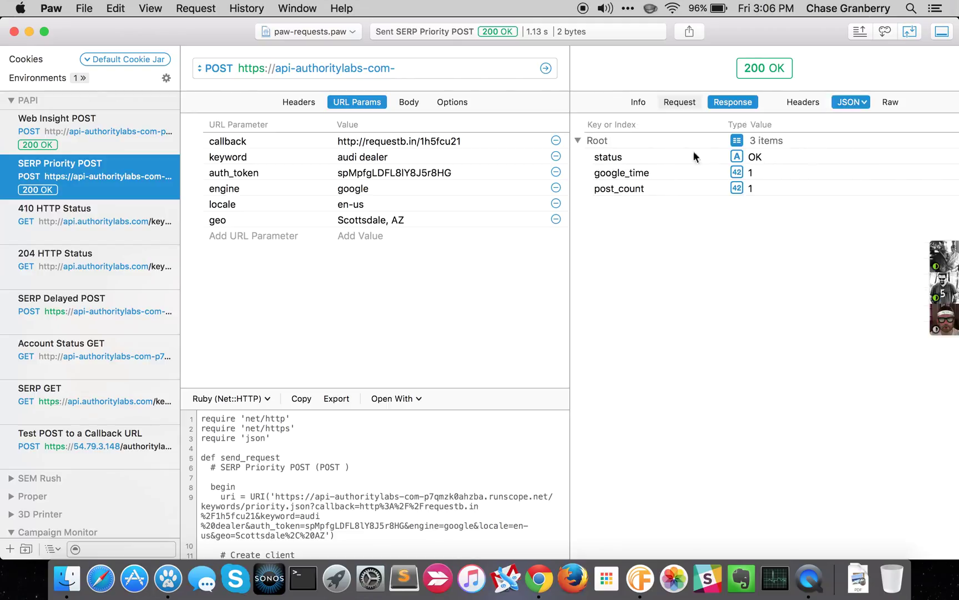
pyautogui.moveTo(767, 189)
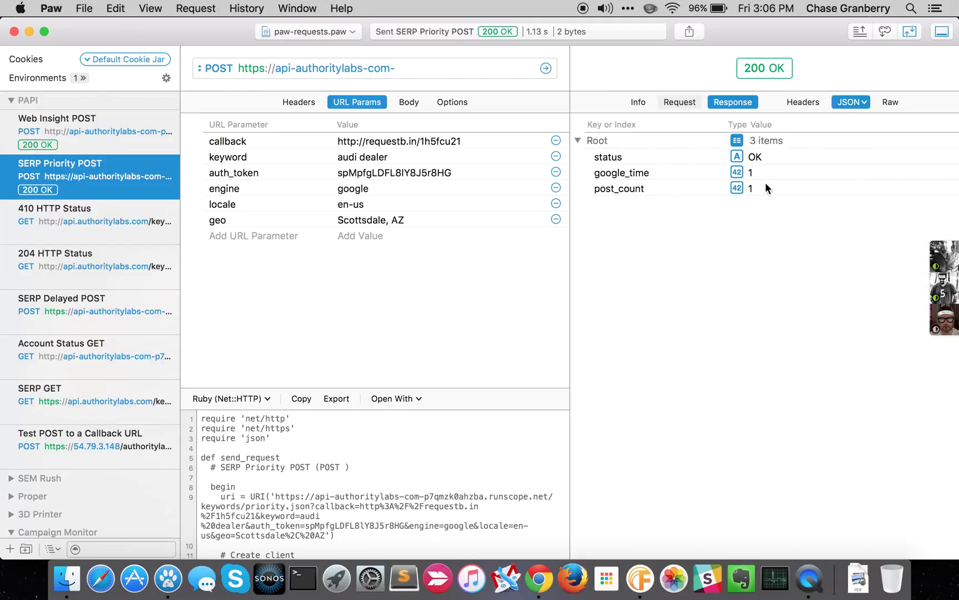
pyautogui.moveTo(630, 158)
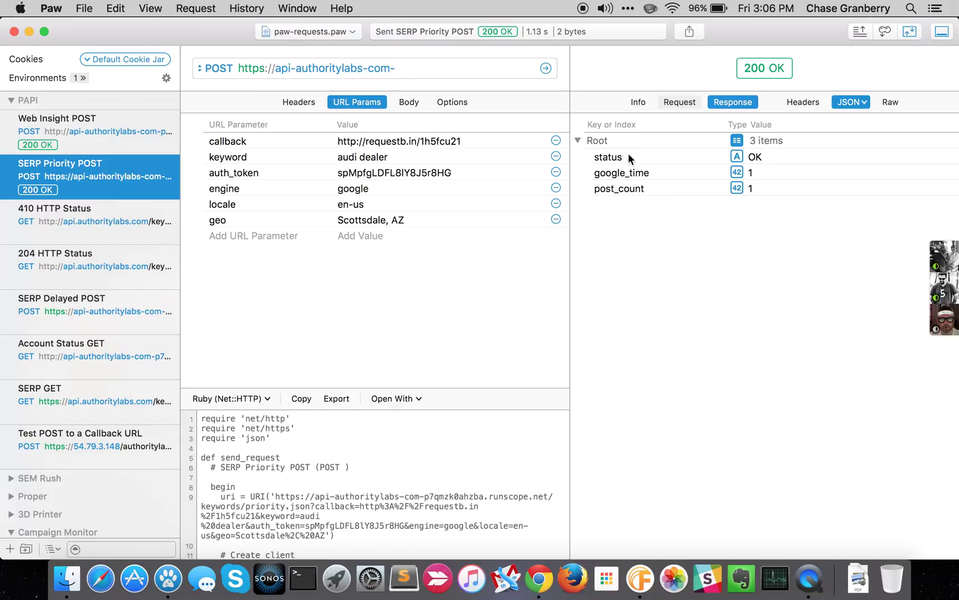
pyautogui.moveTo(645, 190)
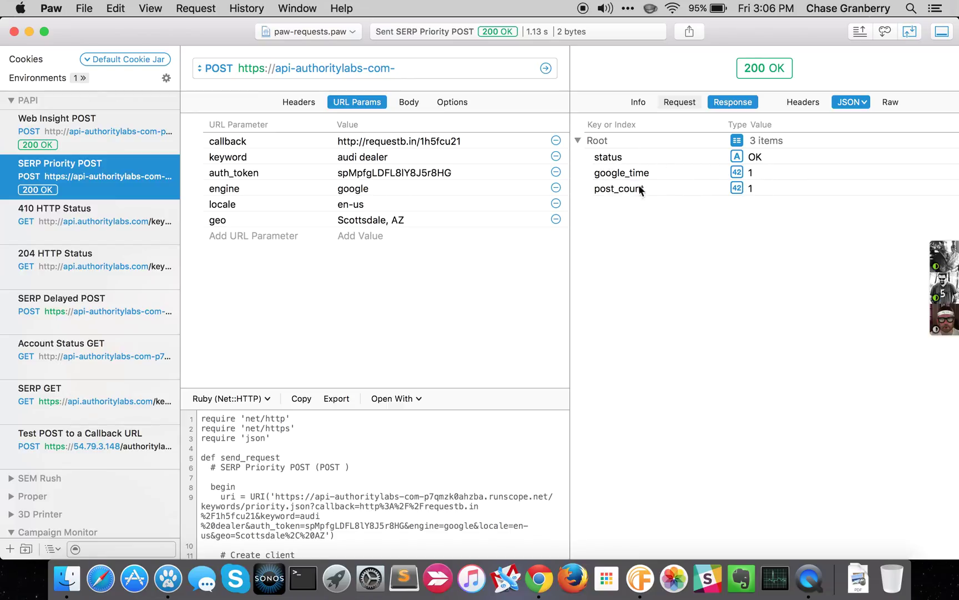
pyautogui.moveTo(629, 183)
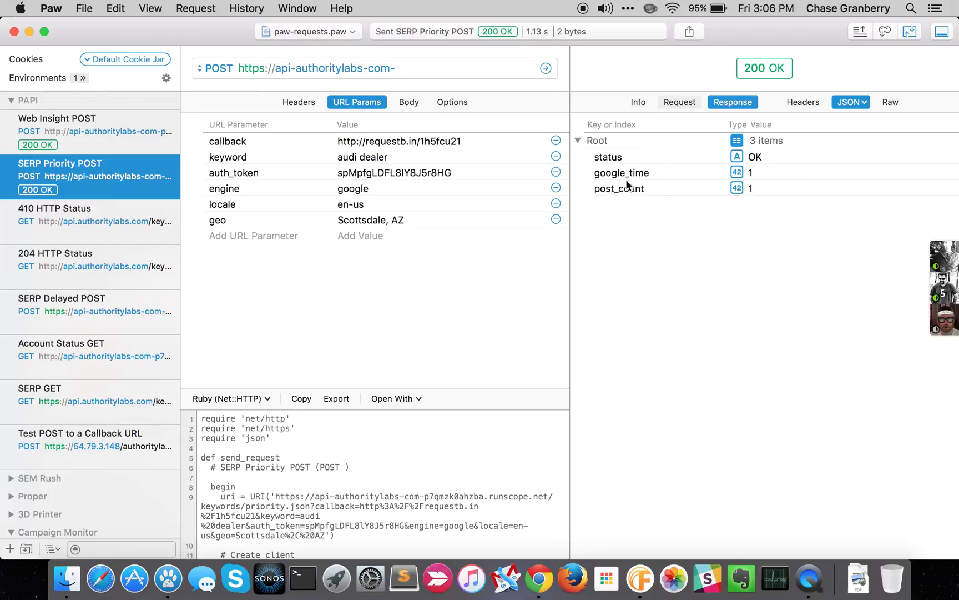
pyautogui.moveTo(633, 178)
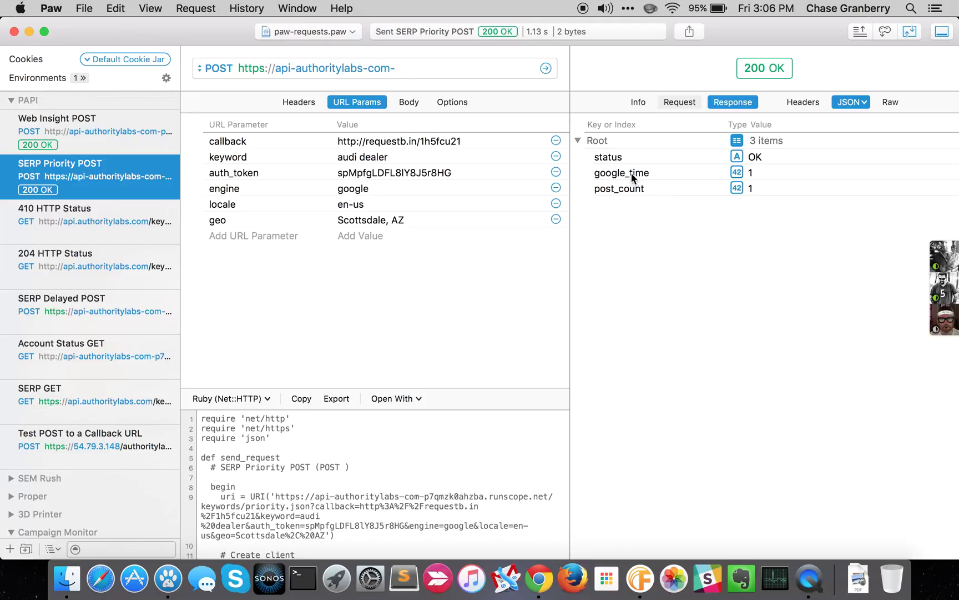
pyautogui.moveTo(754, 169)
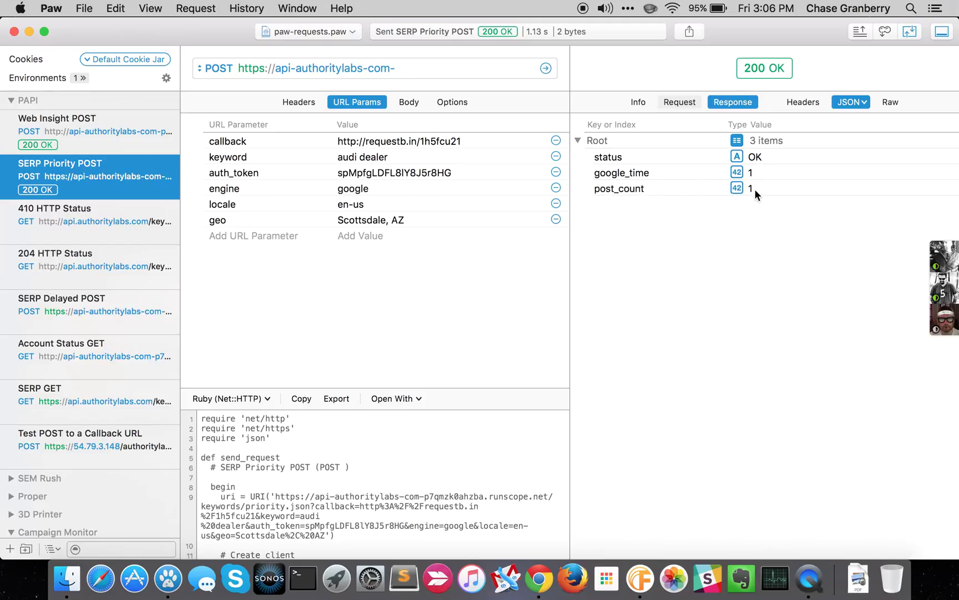
pyautogui.moveTo(752, 194)
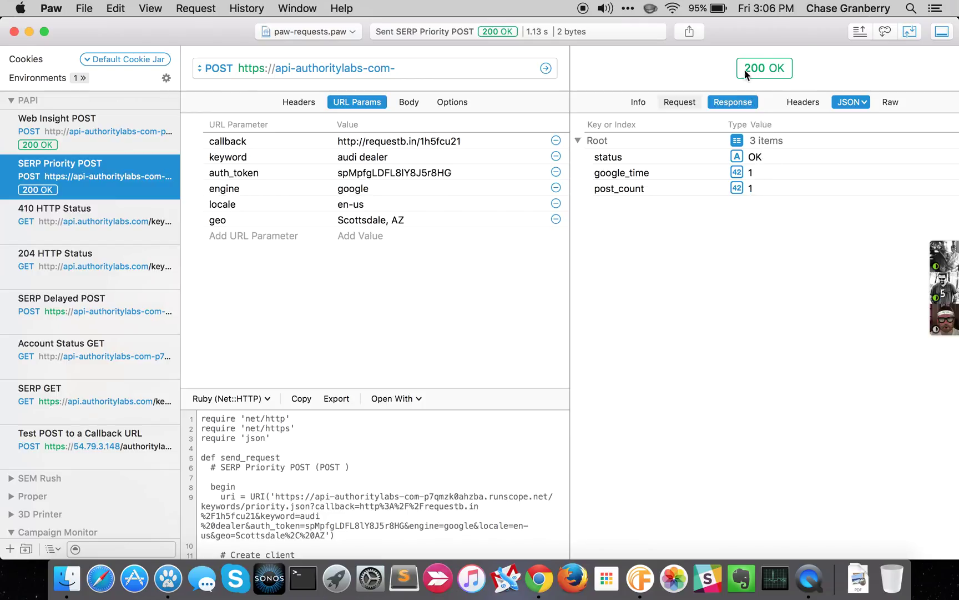
pyautogui.moveTo(642, 296)
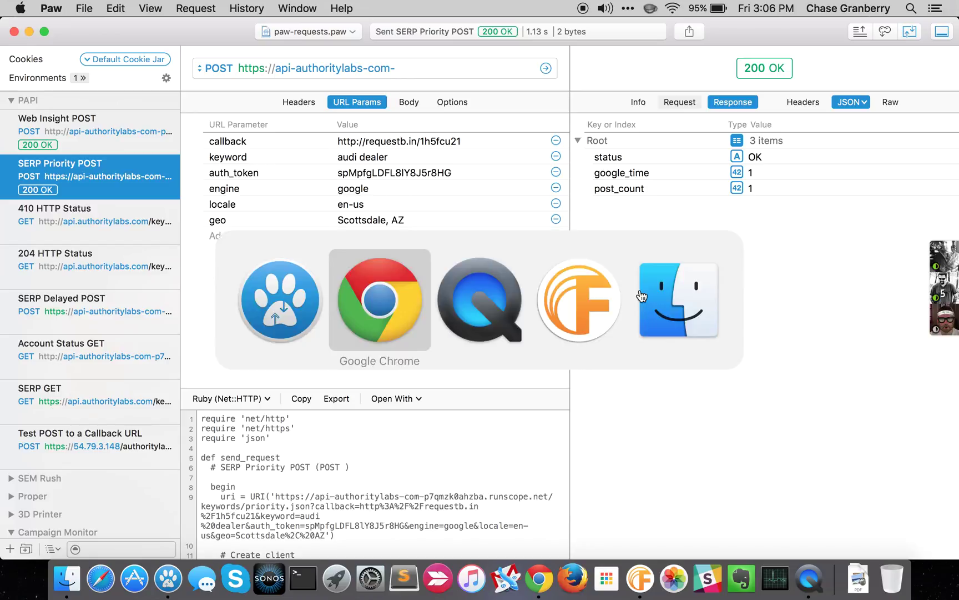
# Scroll through RequestBin's audi dealer callback parameters and select the json_callback URL
pyautogui.click(379, 300)
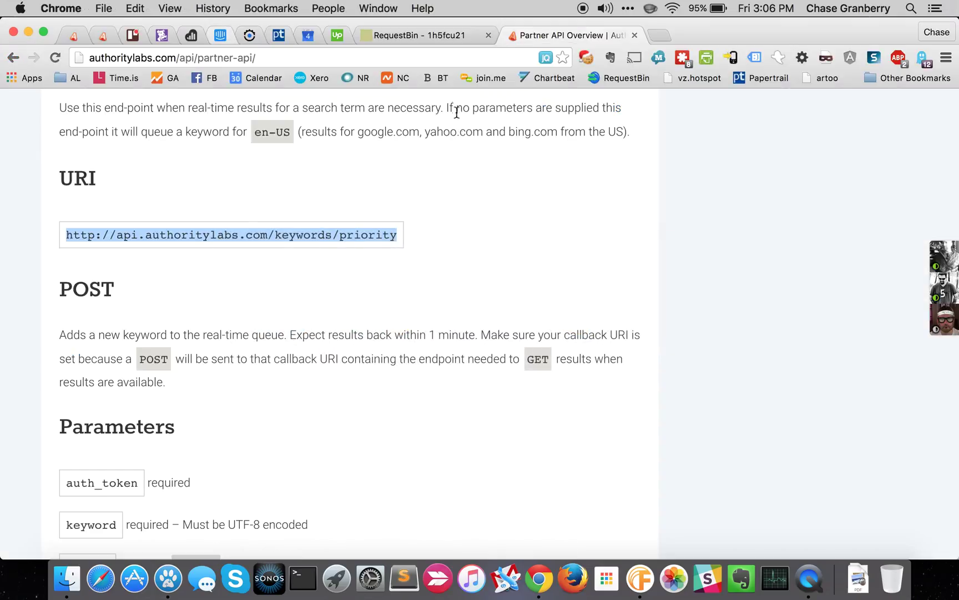
pyautogui.click(422, 35)
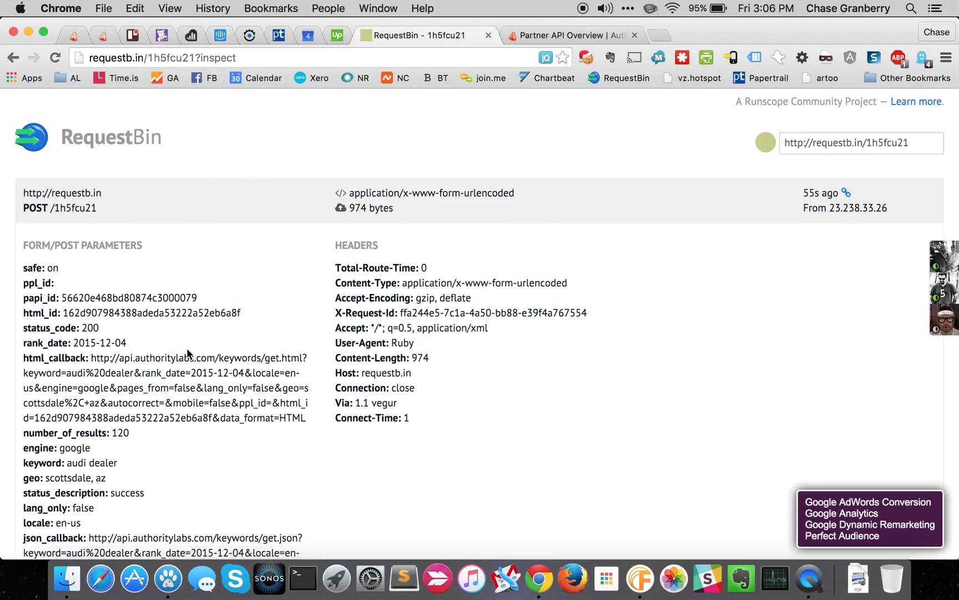
pyautogui.scroll(-3)
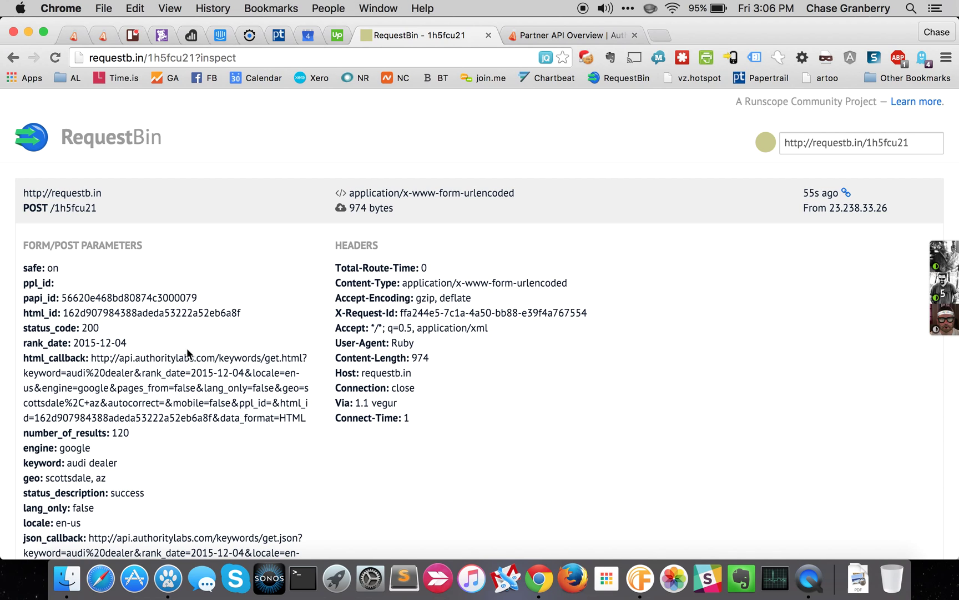
pyautogui.scroll(-3)
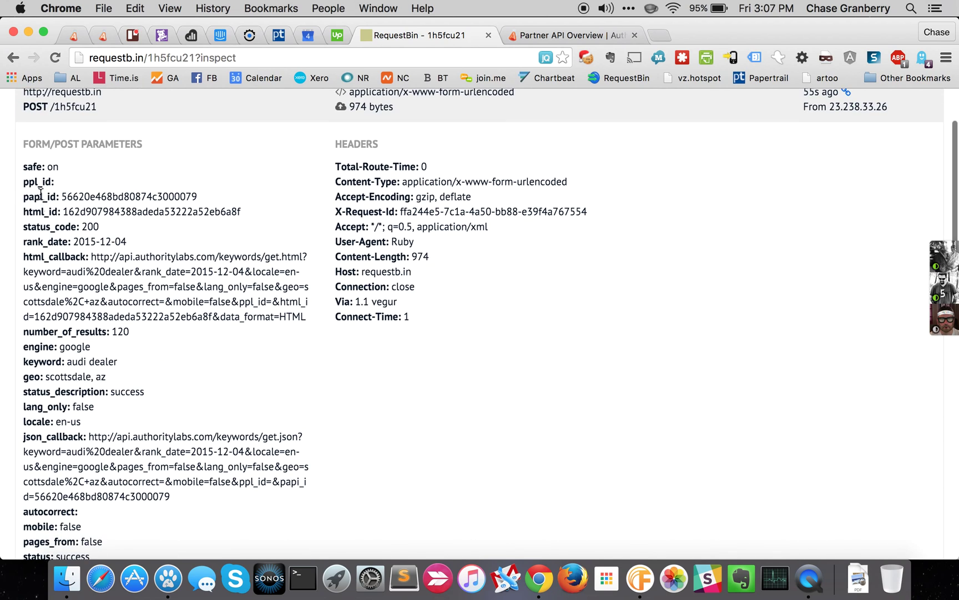
pyautogui.moveTo(71, 450)
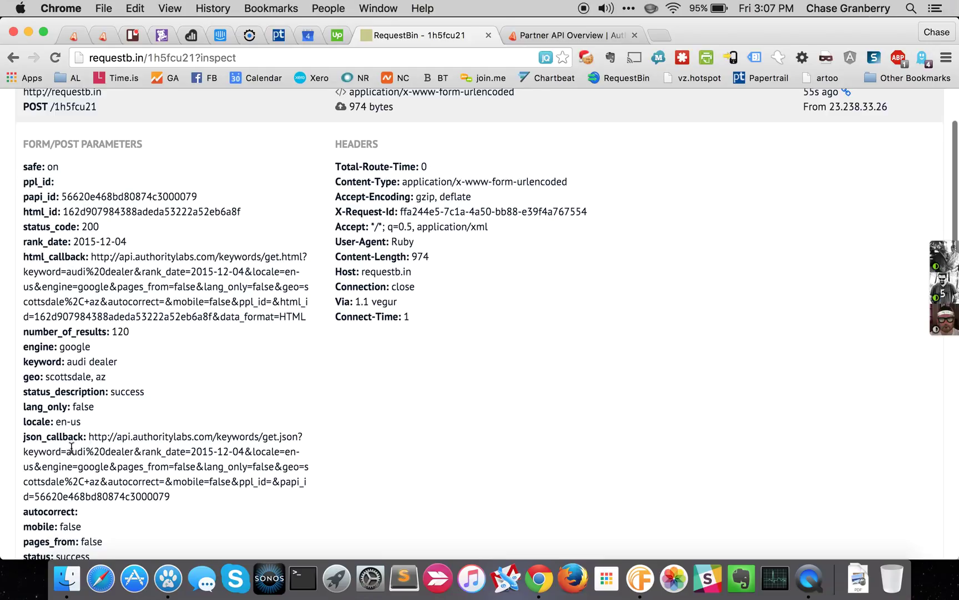
pyautogui.moveTo(106, 257)
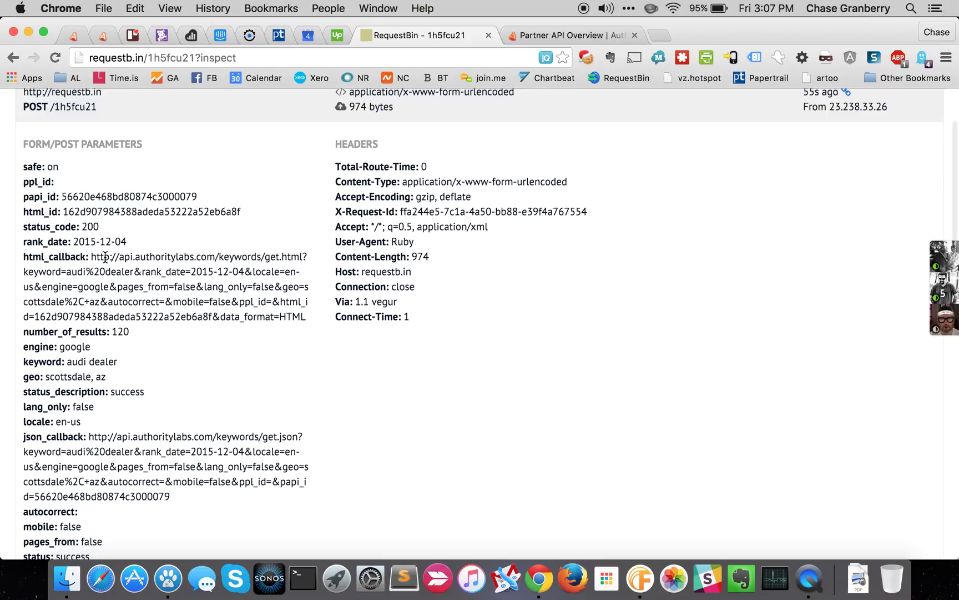
pyautogui.scroll(-3)
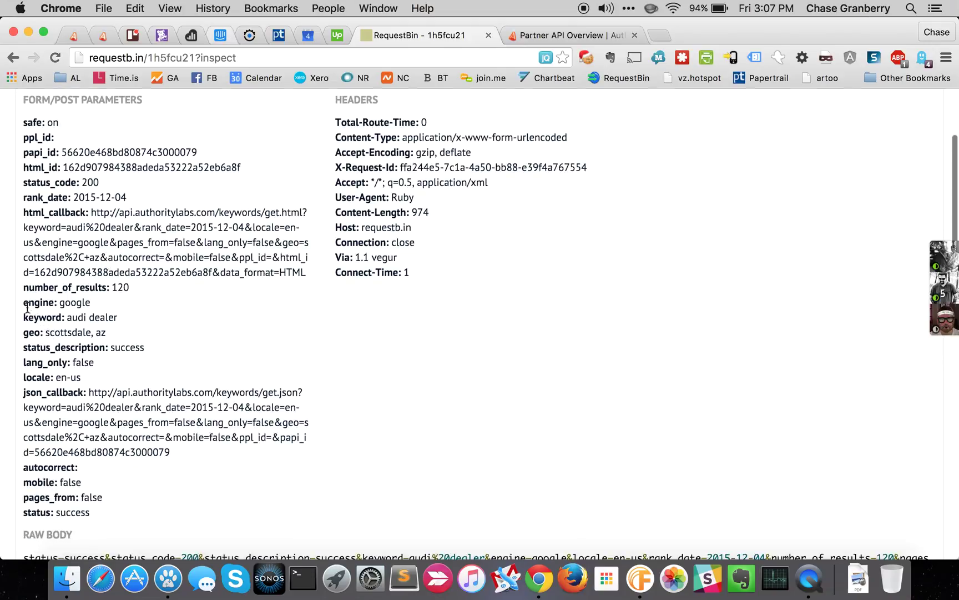
pyautogui.moveTo(62, 344)
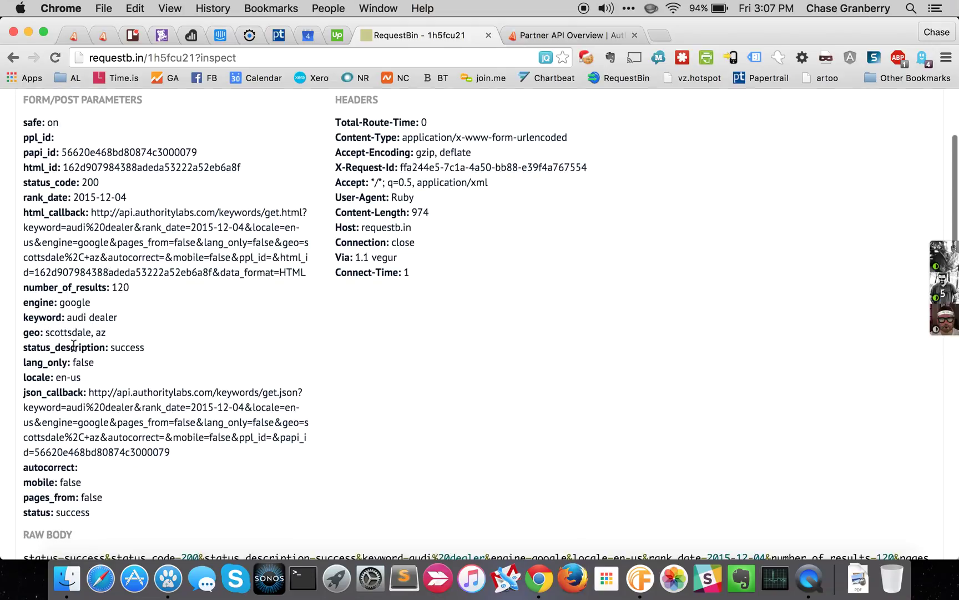
pyautogui.moveTo(68, 398)
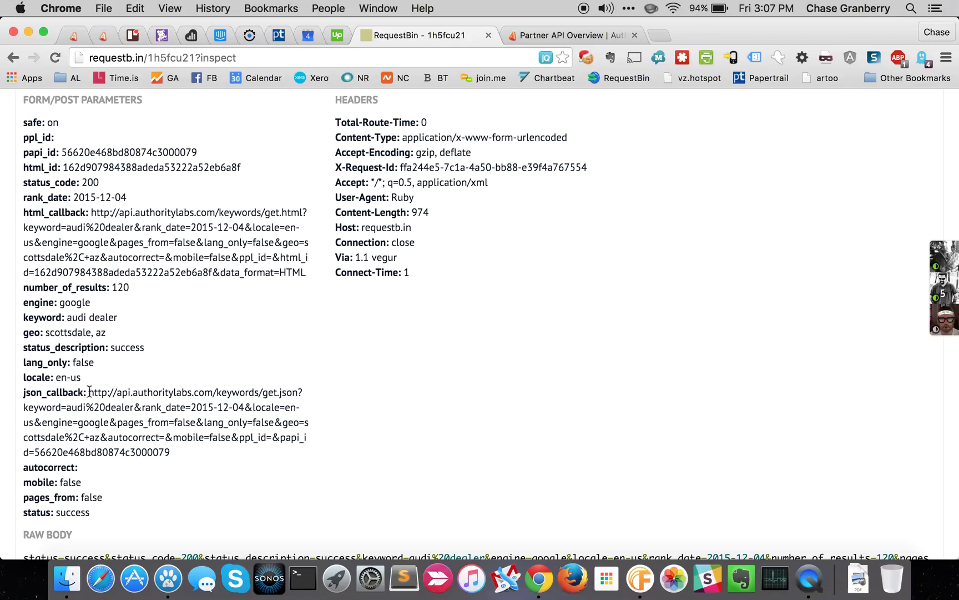
pyautogui.moveTo(89, 392); pyautogui.dragTo(178, 444)
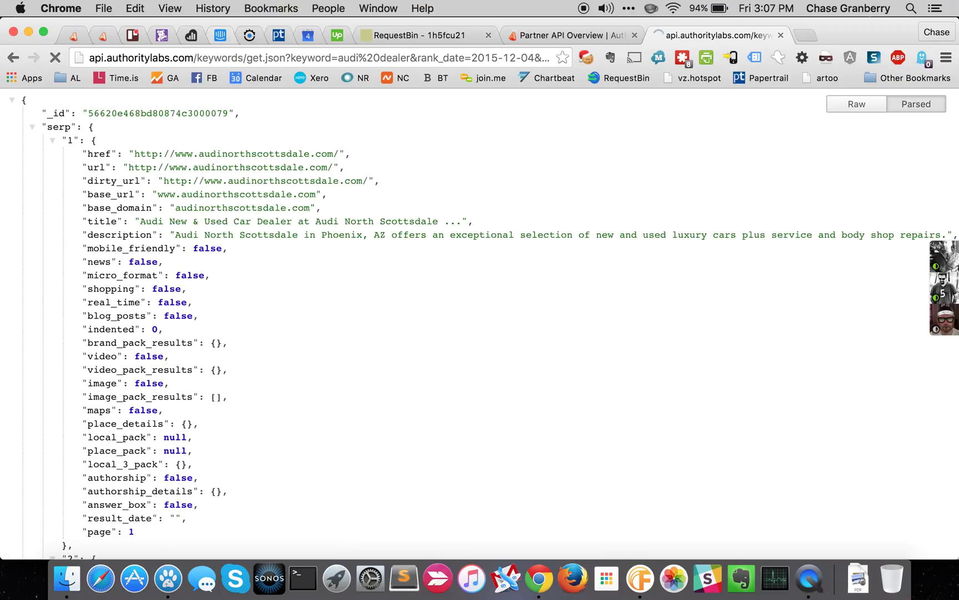
pyautogui.click(55, 58)
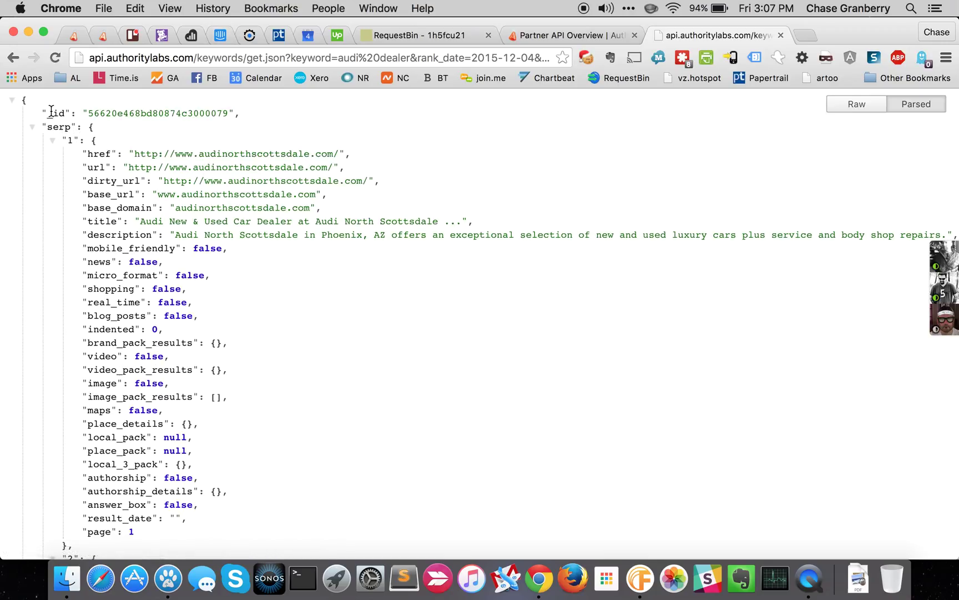
pyautogui.click(32, 128)
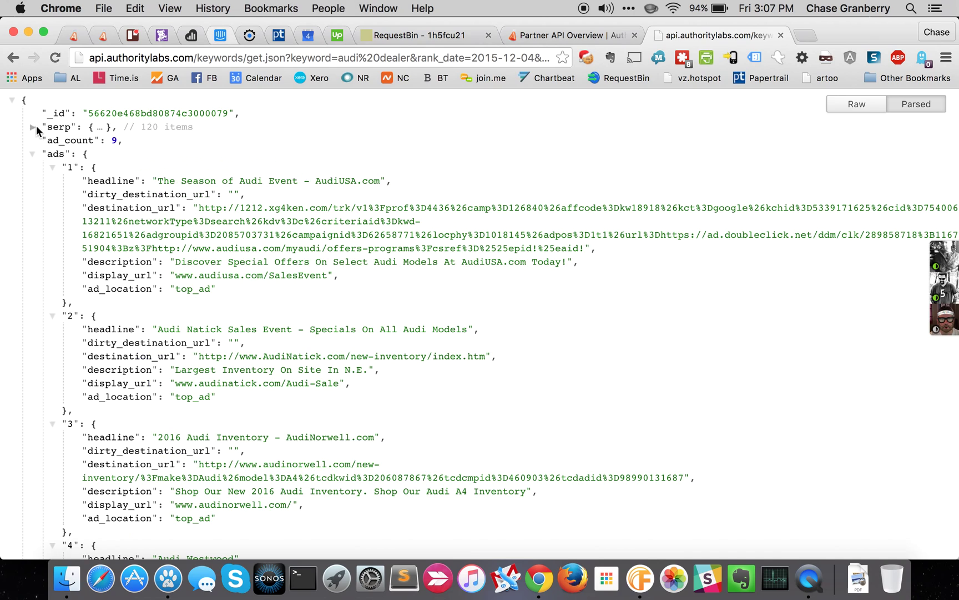
pyautogui.scroll(-3)
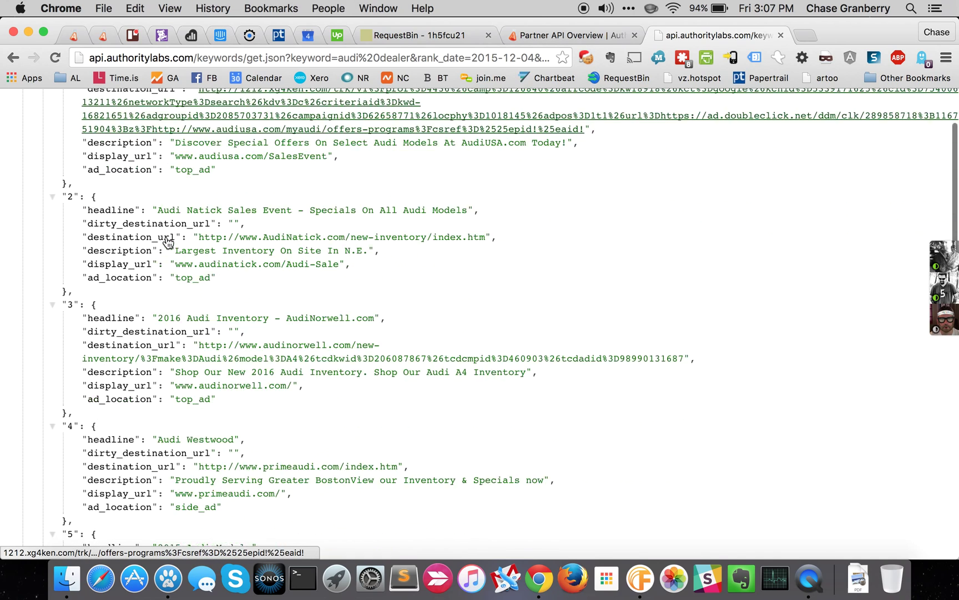
pyautogui.scroll(3)
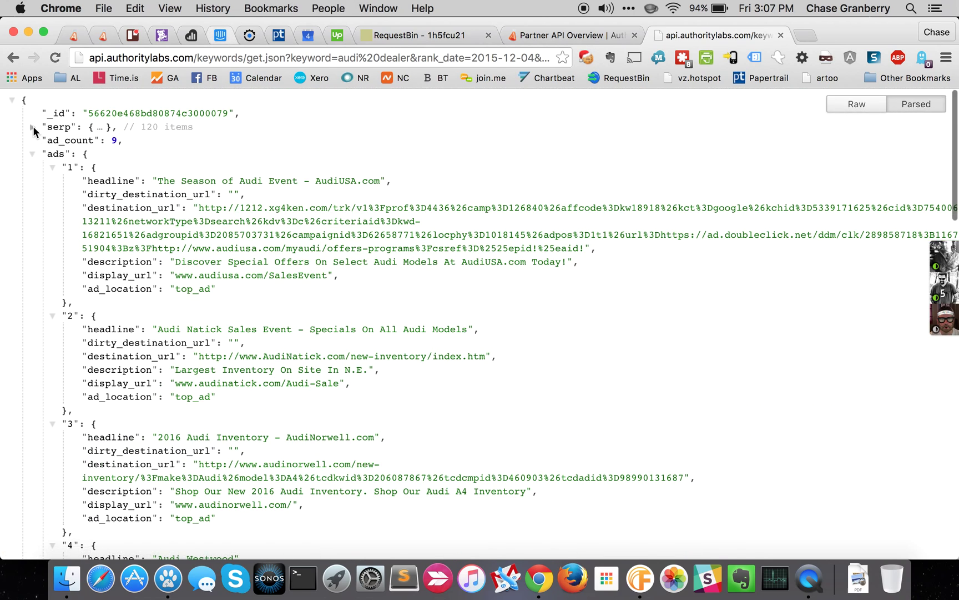
pyautogui.click(32, 129)
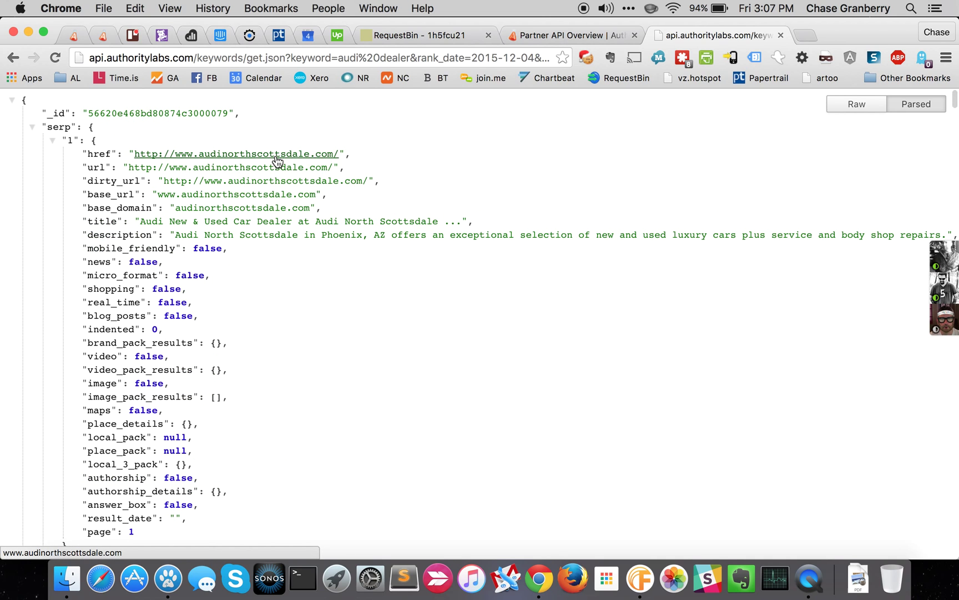
pyautogui.scroll(-3)
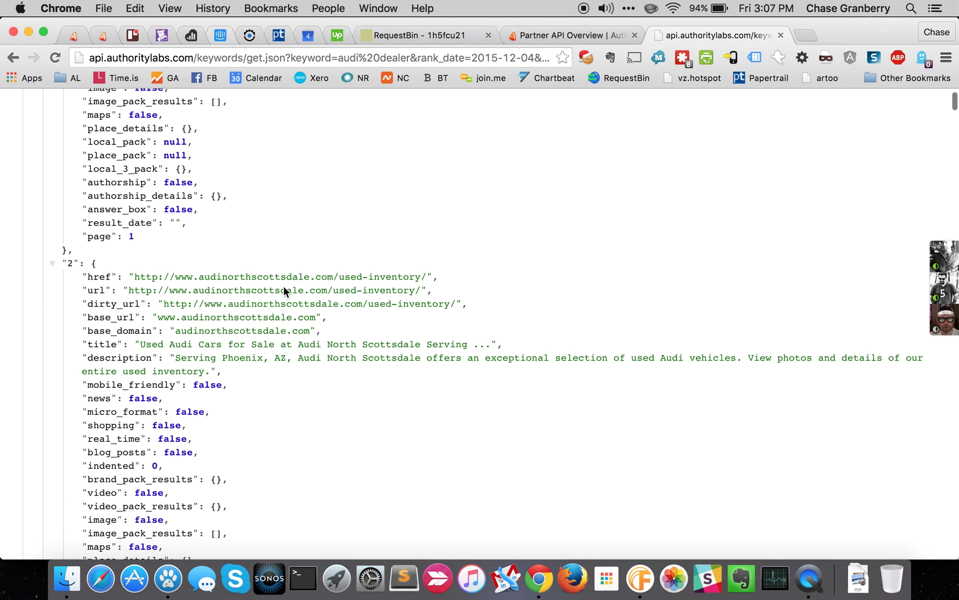
pyautogui.scroll(-3)
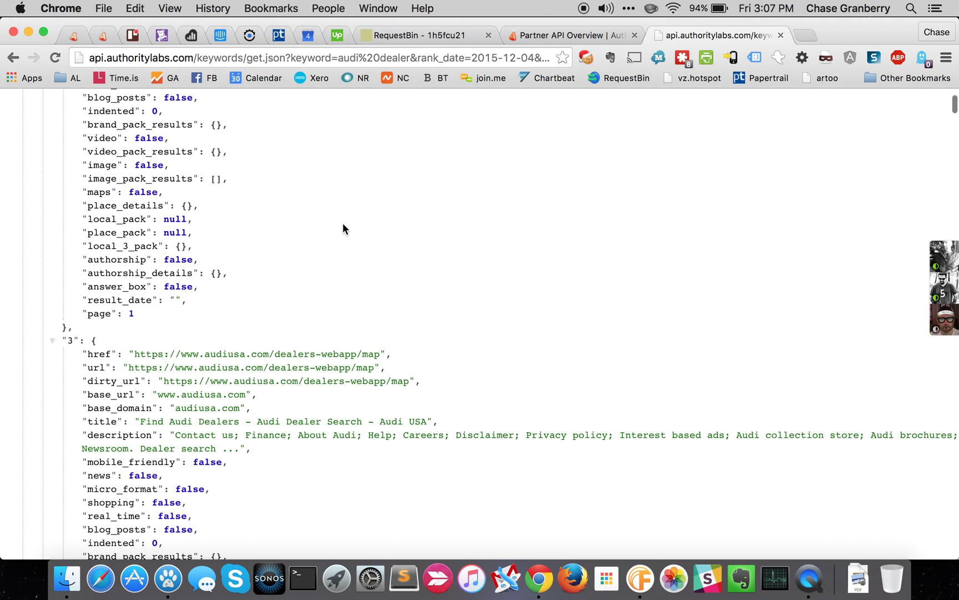
pyautogui.scroll(-3)
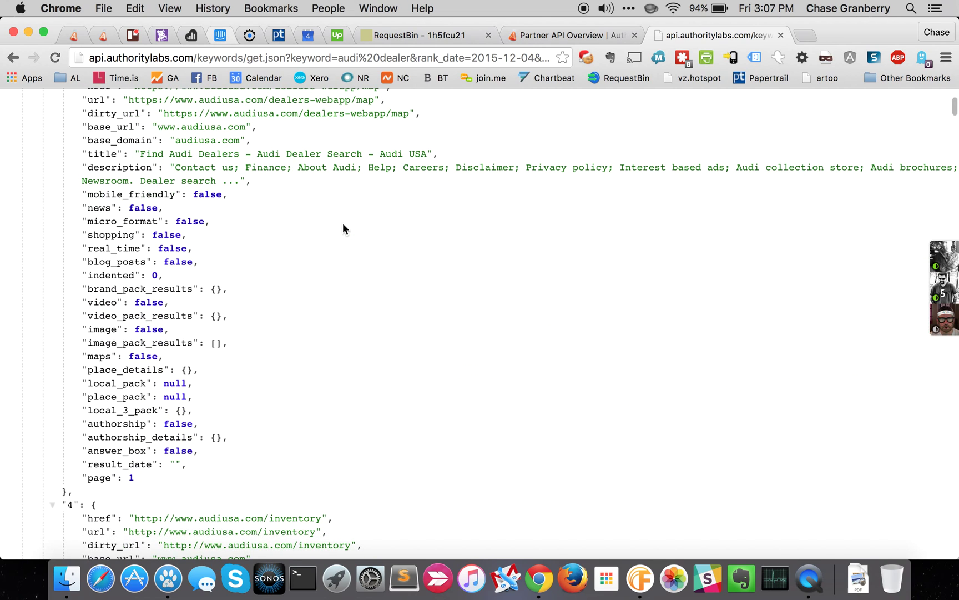
pyautogui.scroll(-3)
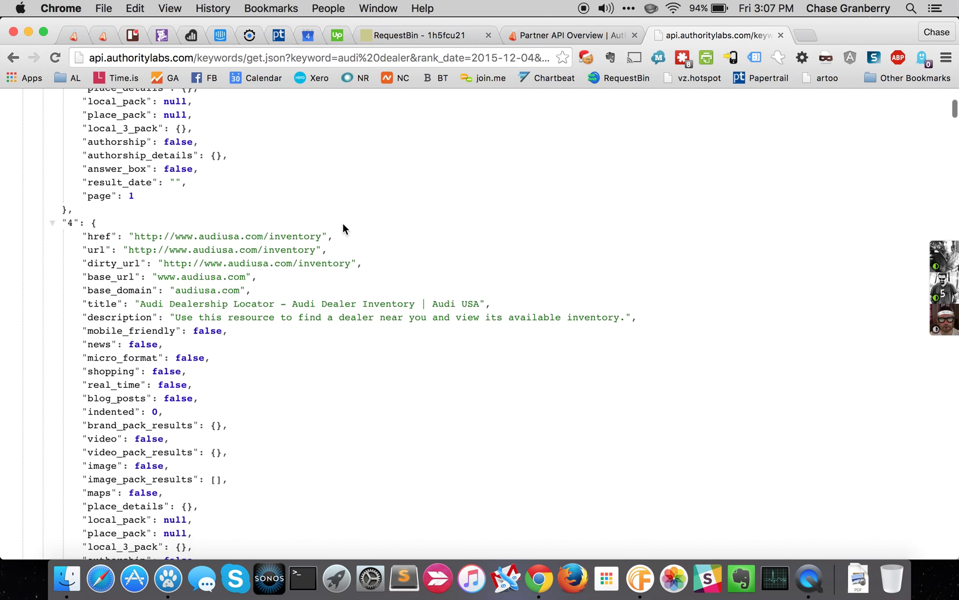
pyautogui.scroll(-3)
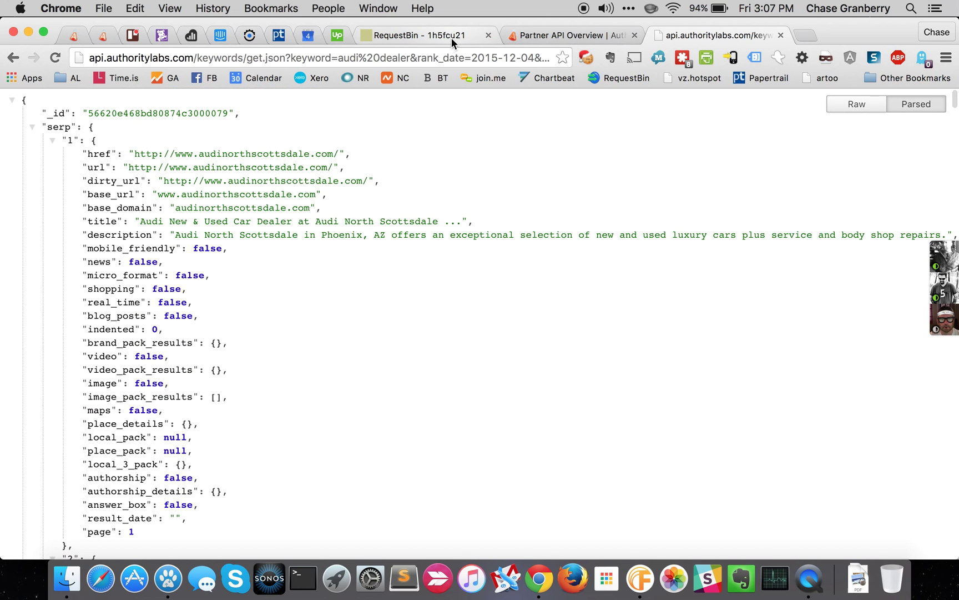
# Open the html_callback URL from RequestBin and scroll the audi dealer Scottsdale, AZ Google results
pyautogui.click(419, 34)
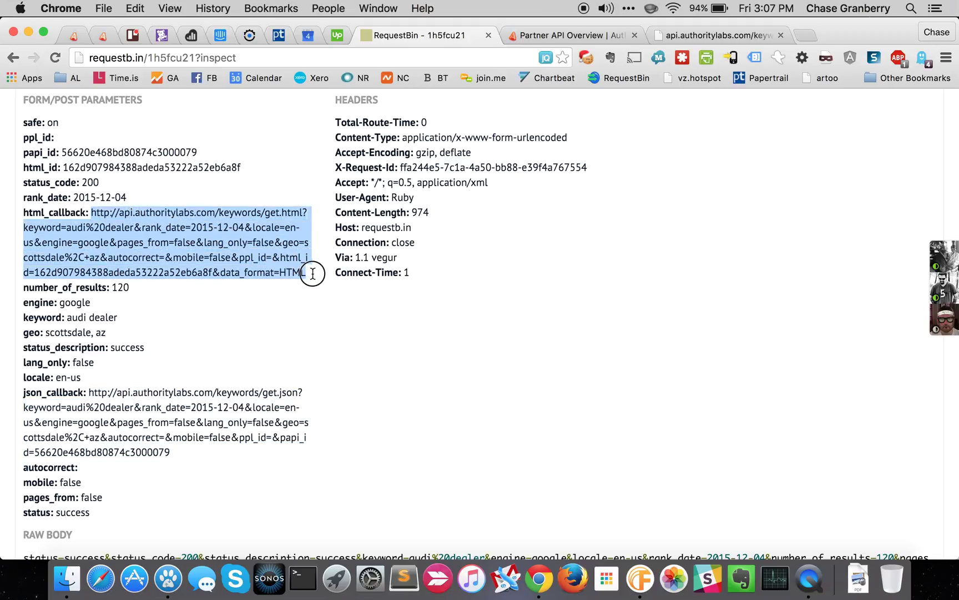
pyautogui.press('cmd+t')
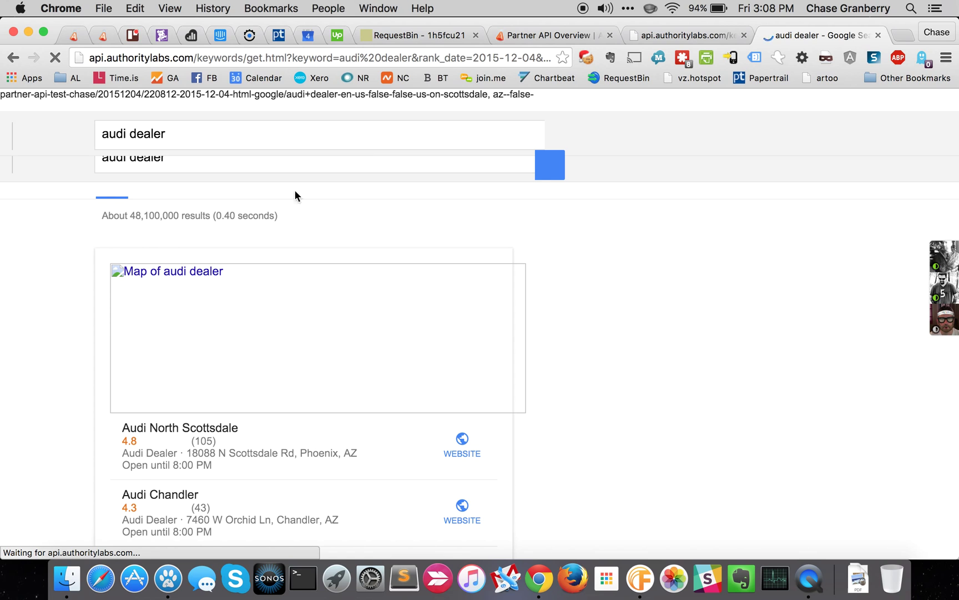
pyautogui.scroll(-3)
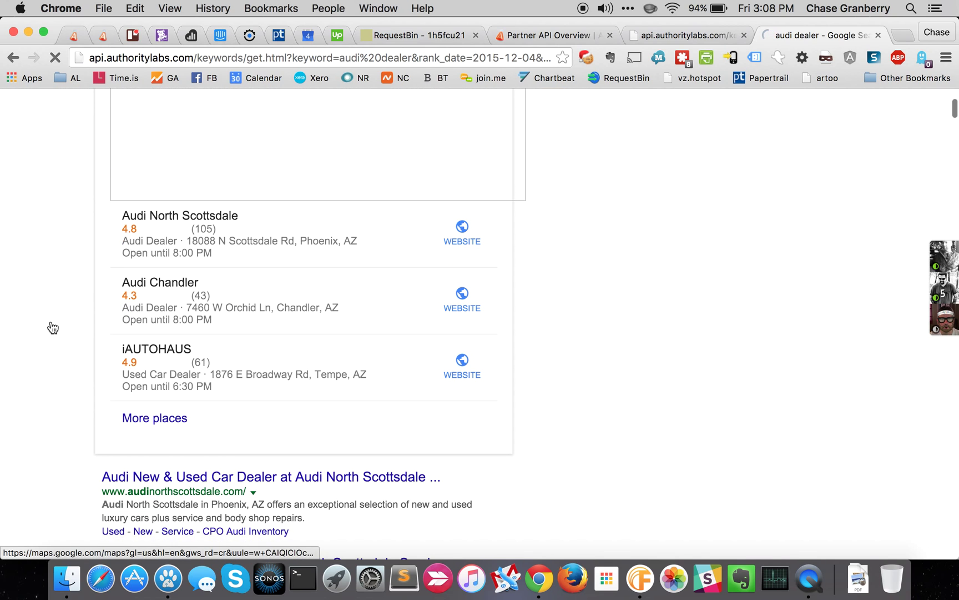
pyautogui.scroll(-3)
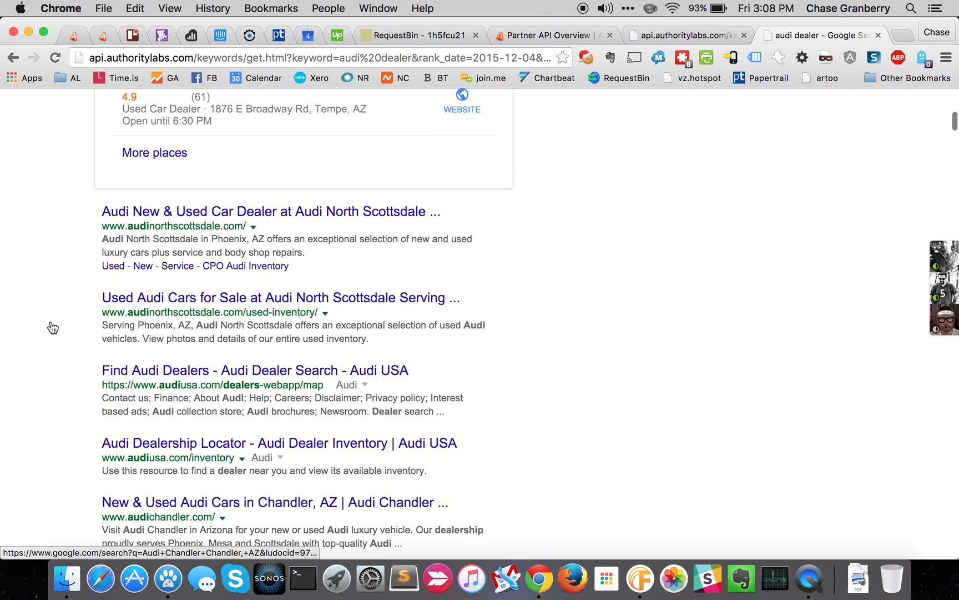
pyautogui.scroll(-3)
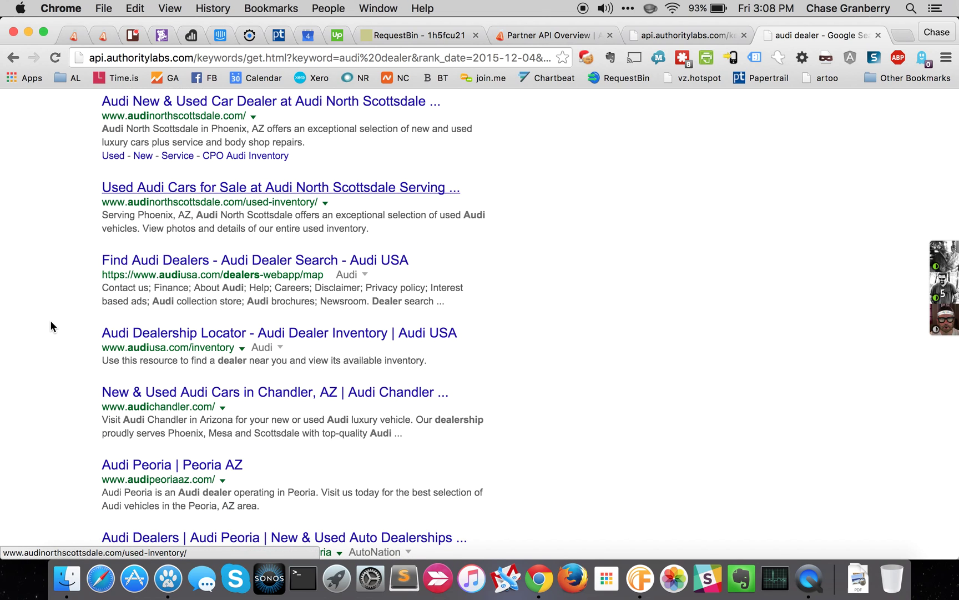